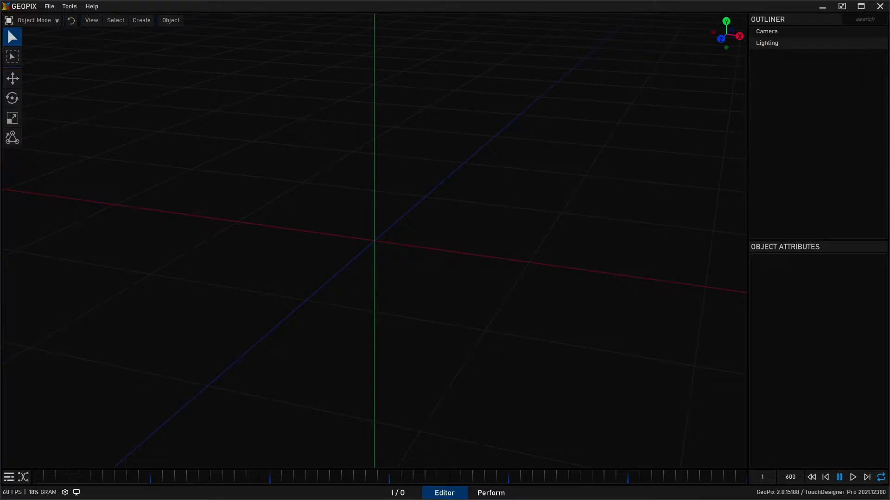
mouse_move(709, 152)
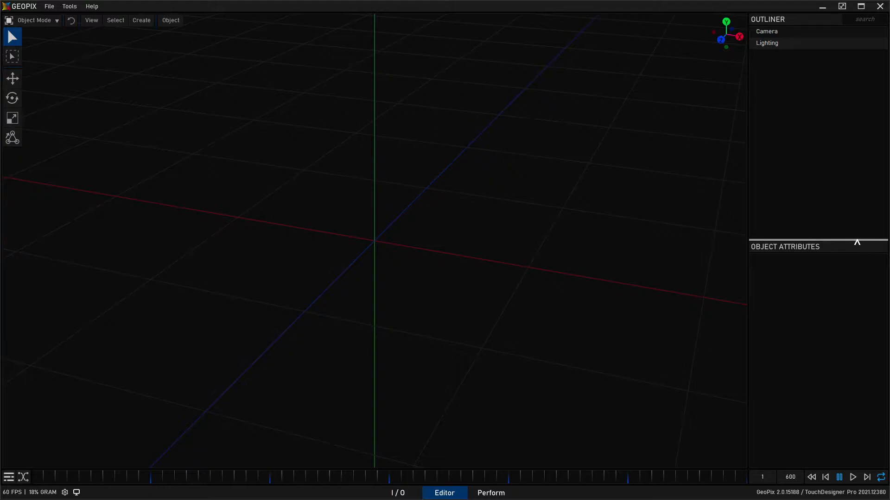
mouse_move(857, 241)
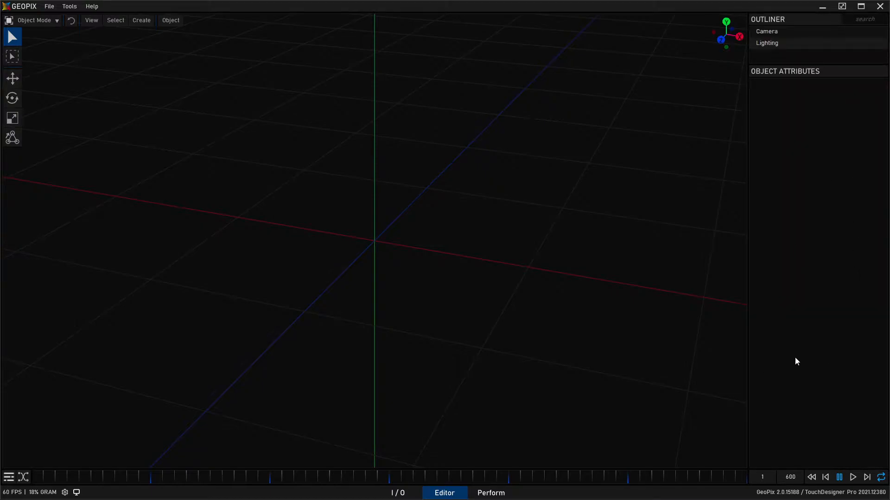
mouse_move(668, 278)
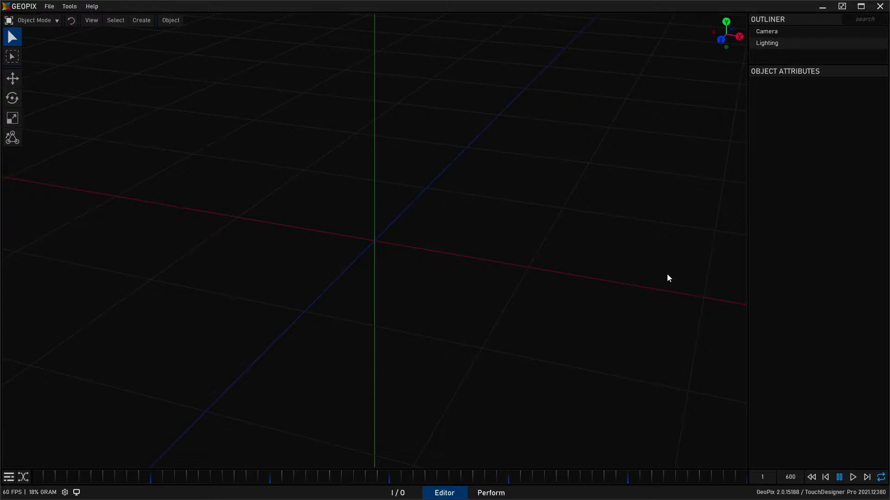
click(490, 492)
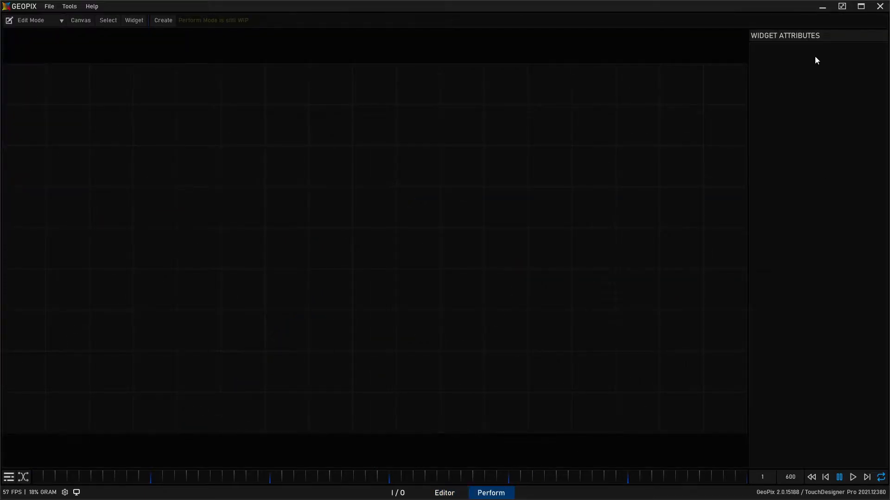
mouse_move(819, 140)
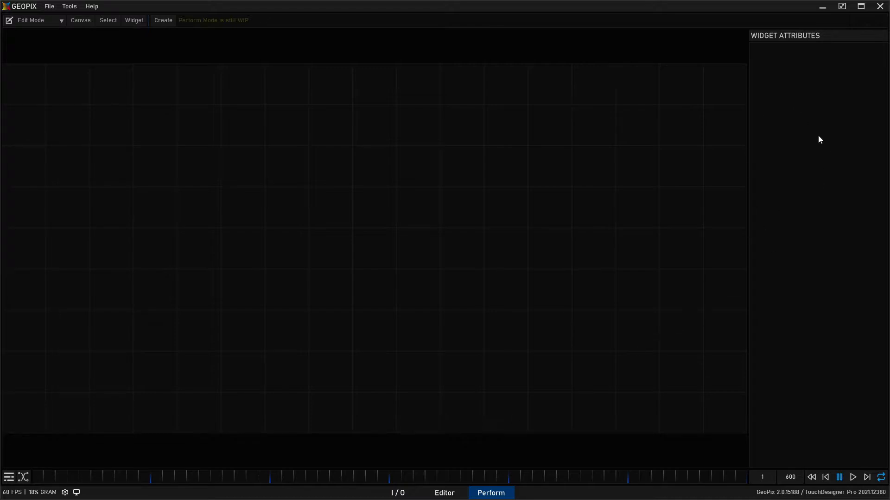
mouse_move(449, 407)
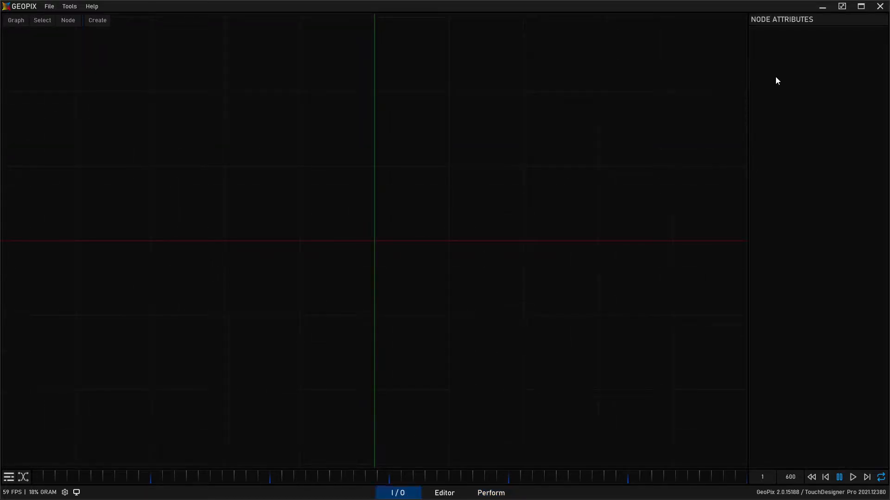
click(444, 493)
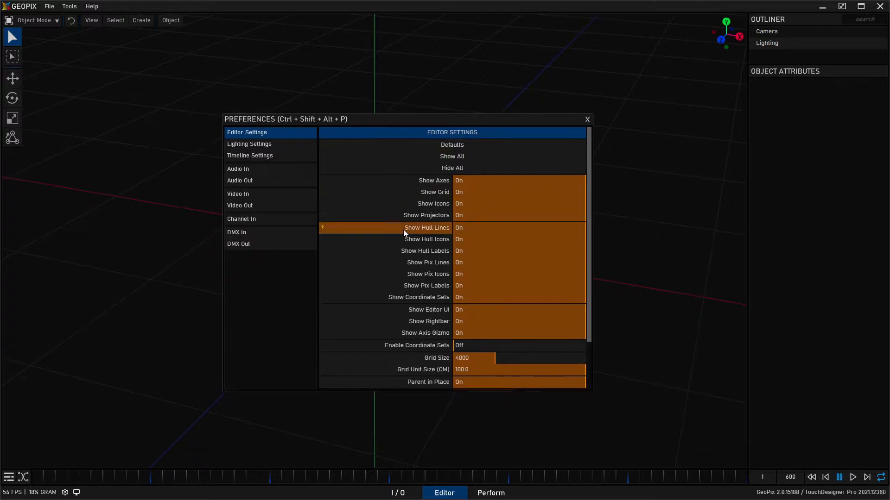
mouse_move(396, 285)
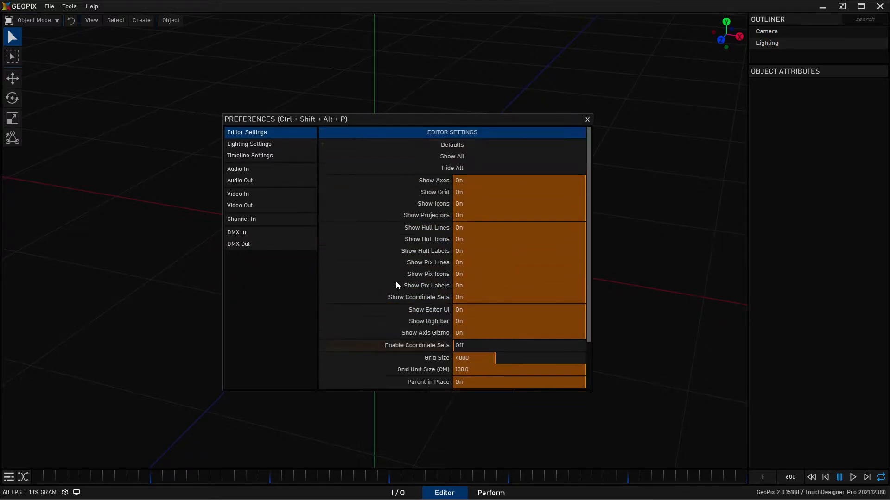
Browse the Lighting Settings, Audio In and Audio Out preference pages
click(249, 144)
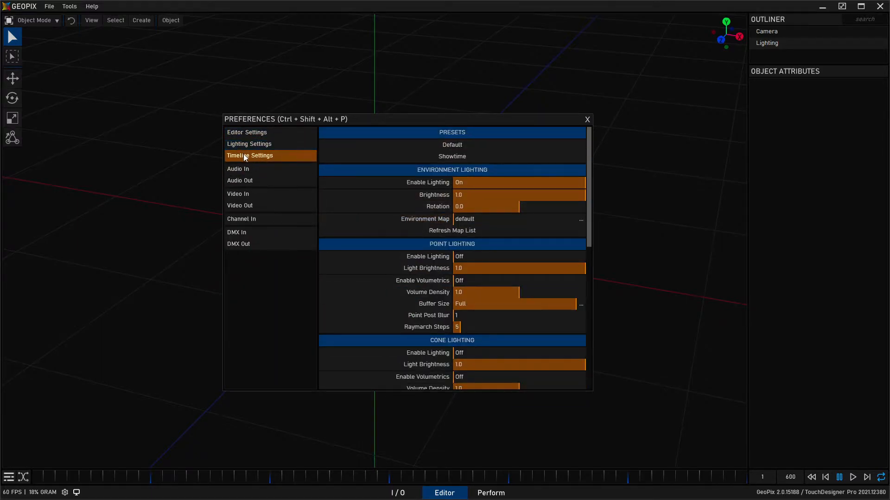
click(238, 169)
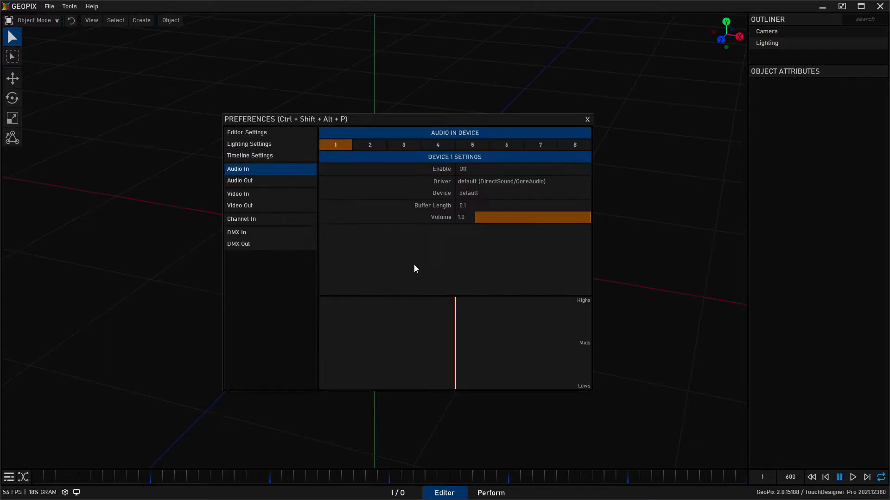
mouse_move(422, 244)
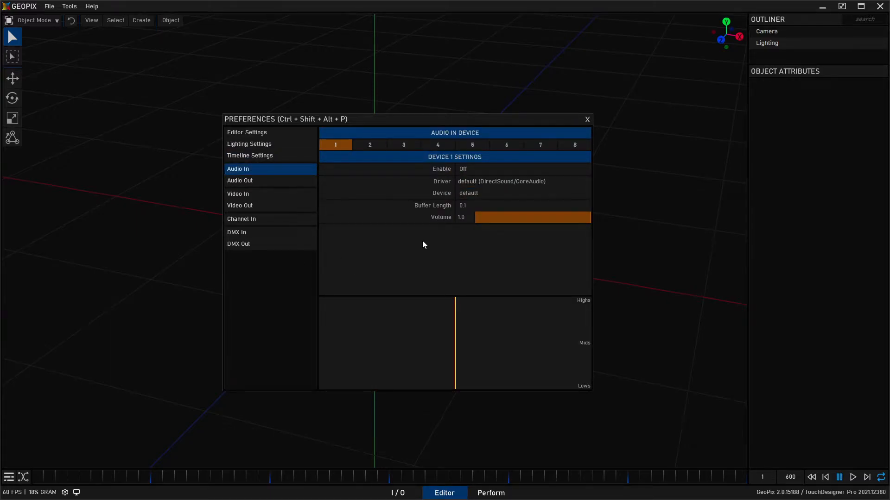
click(240, 180)
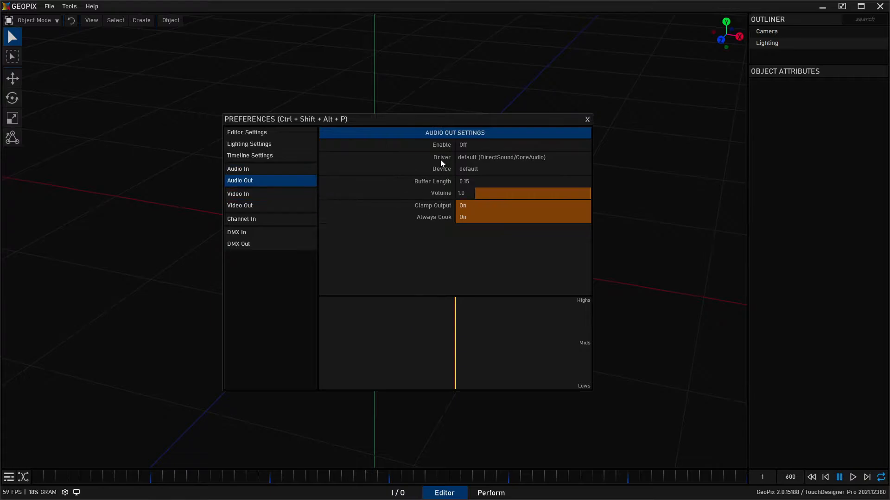
Close Preferences and tilt the camera over the empty scene grid
click(587, 119)
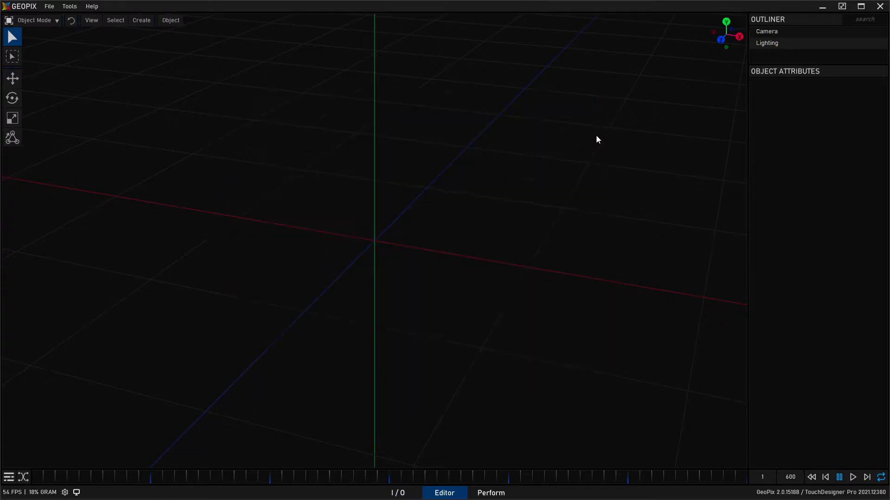
mouse_move(532, 234)
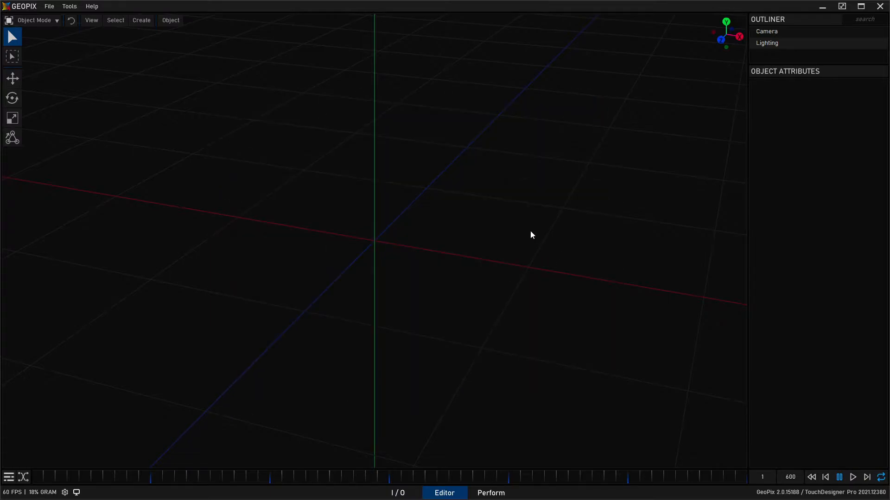
mouse_move(412, 301)
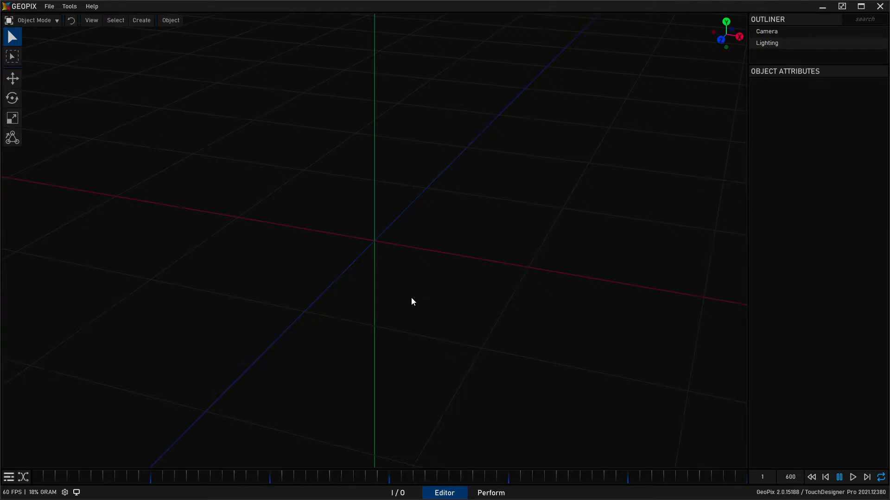
drag(412, 302, 293, 292)
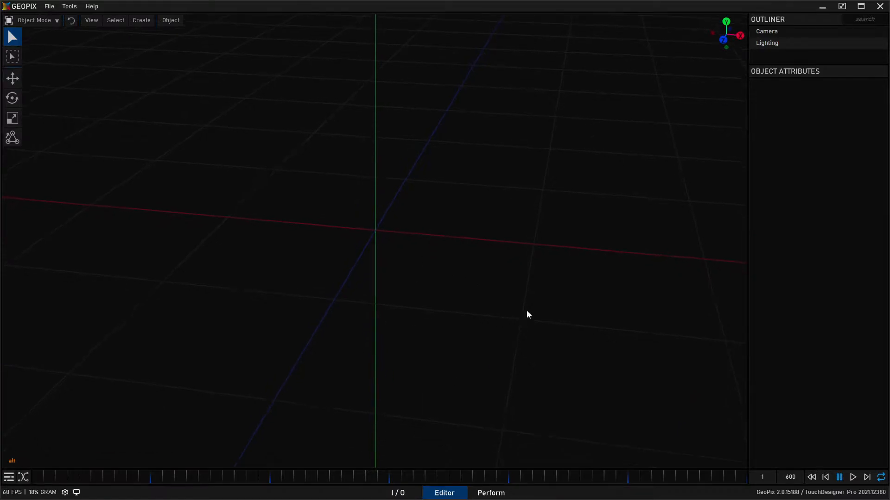
mouse_move(470, 282)
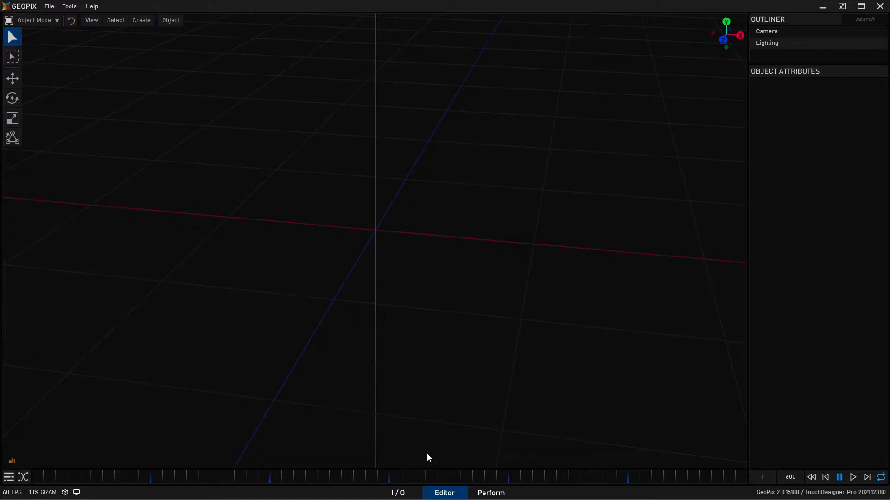
mouse_move(430, 447)
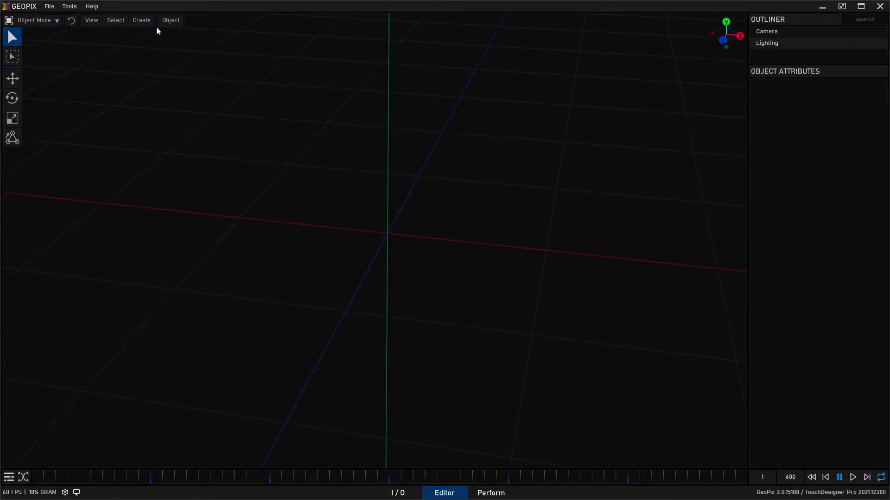
Create cube Primitive1 and inspect its Name and Type attributes
click(141, 20)
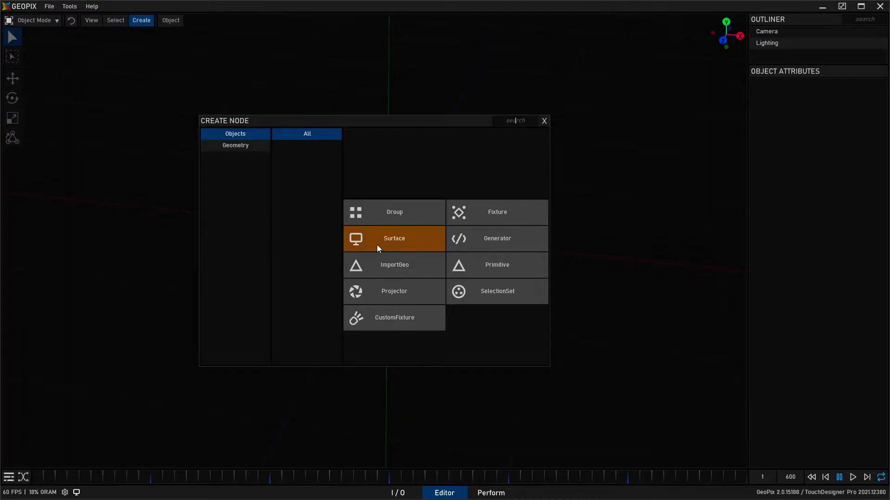
click(394, 238)
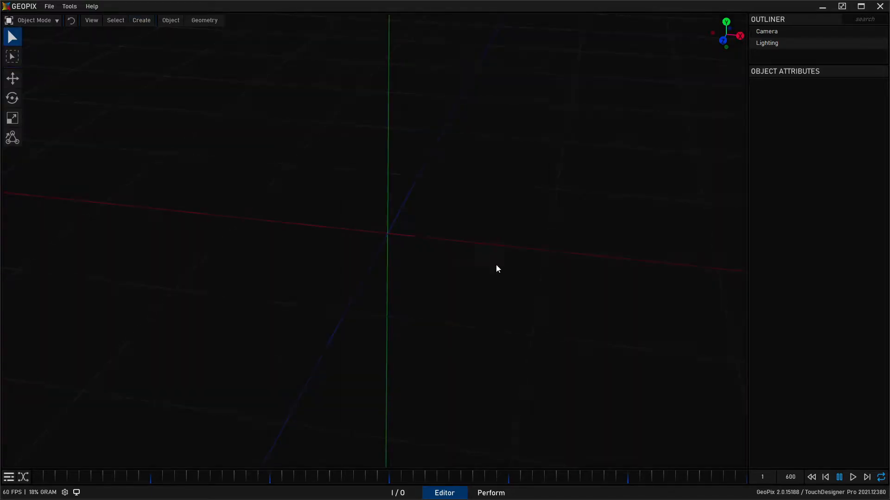
click(141, 20)
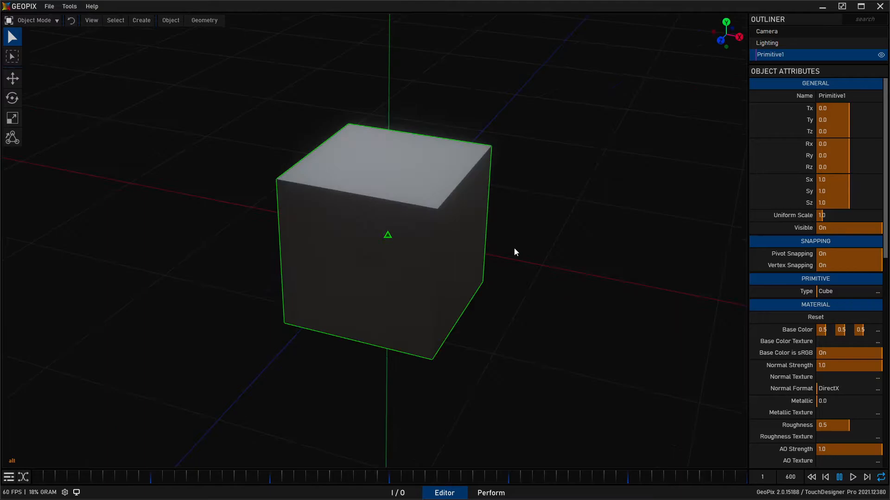
click(849, 95)
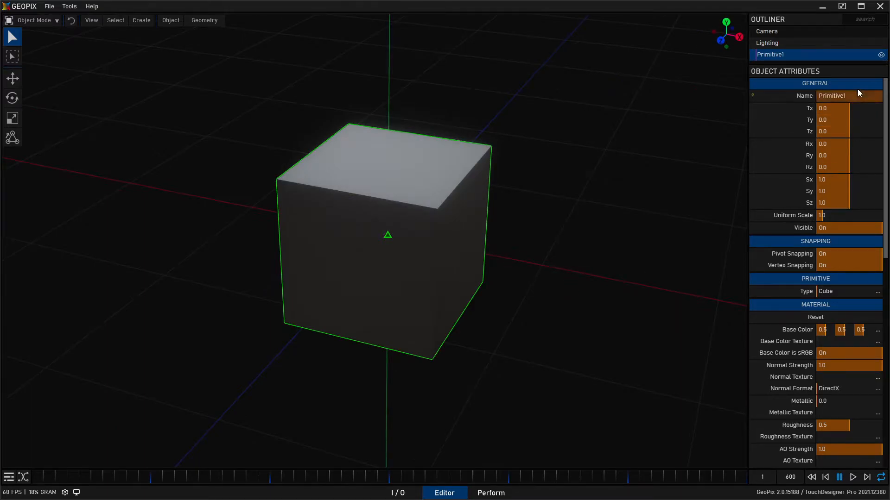
scroll(down, 3)
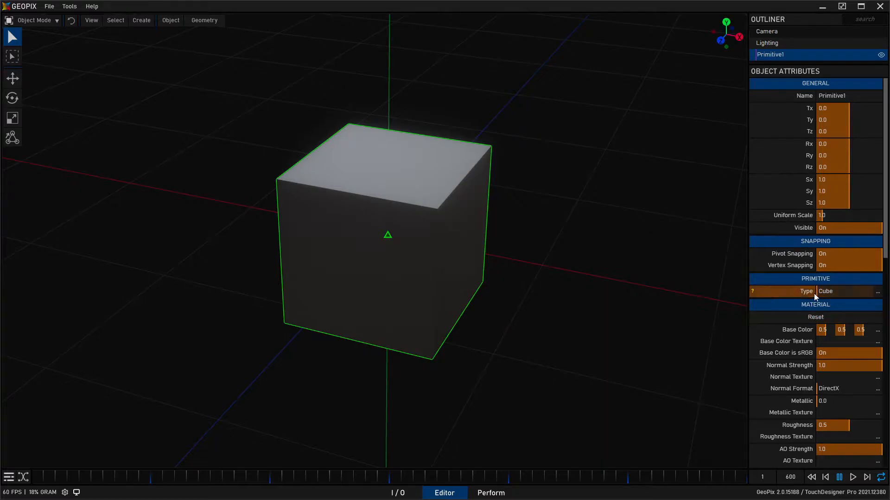
click(845, 290)
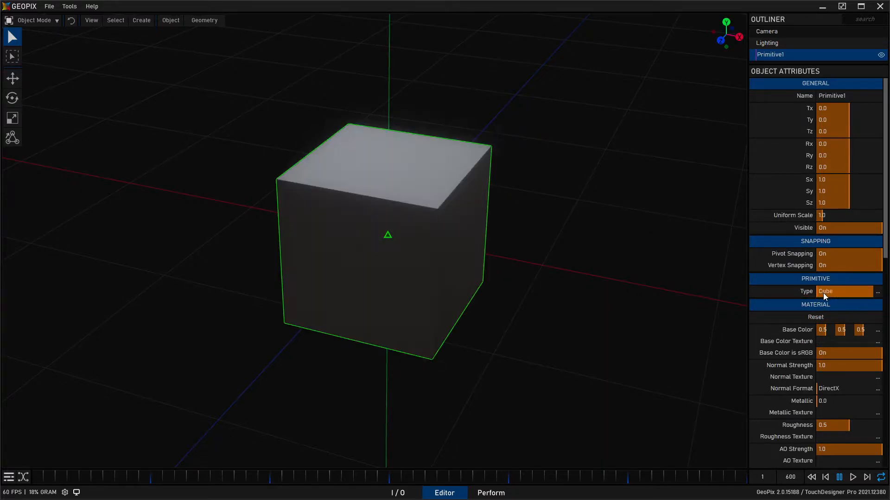
click(842, 291)
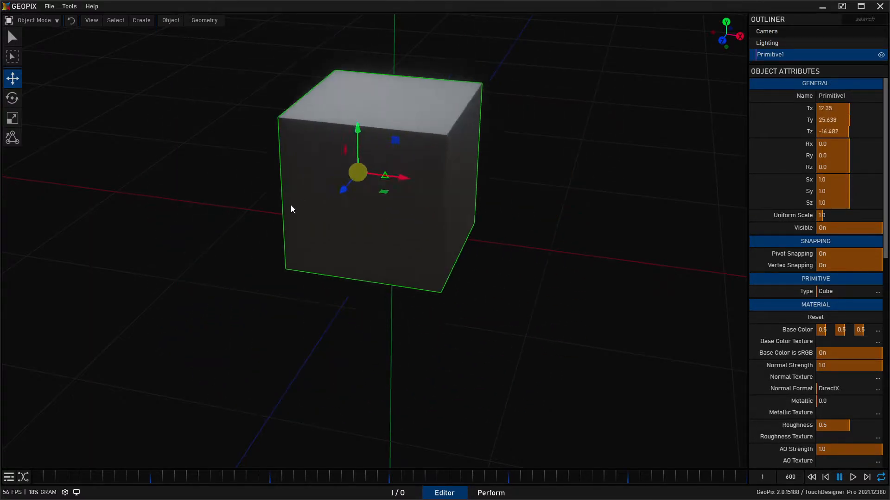
Move Primitive1 right and left, then lower it and push it back in depth
drag(357, 173, 556, 270)
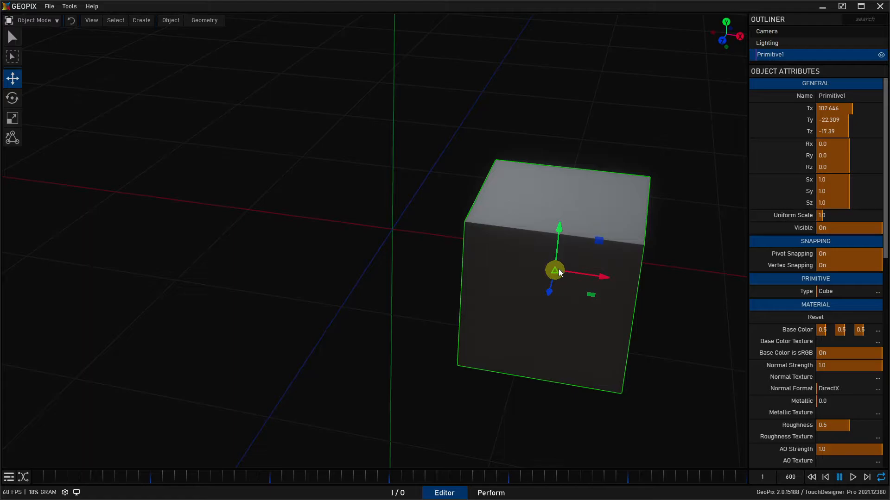
drag(555, 270, 432, 145)
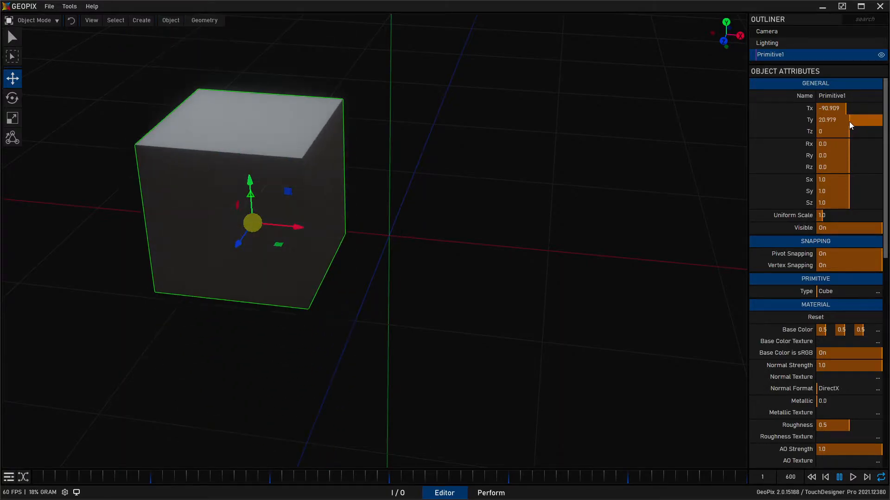
drag(845, 119, 845, 119)
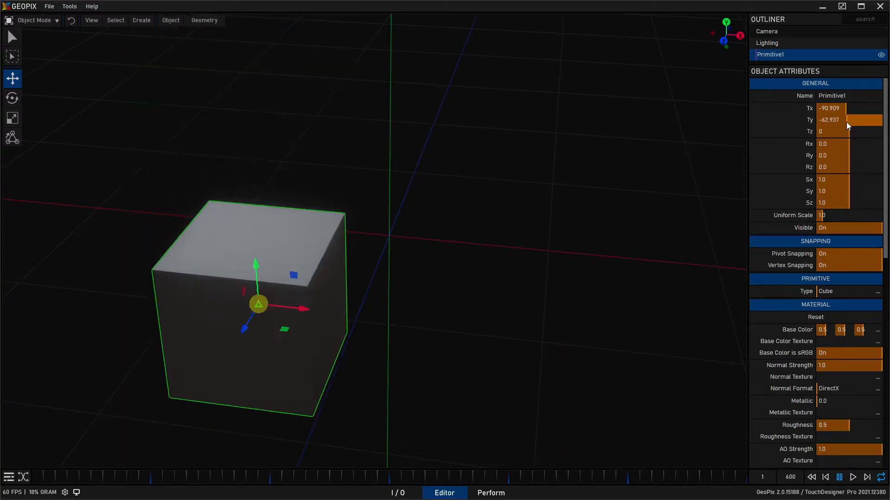
drag(839, 131, 839, 125)
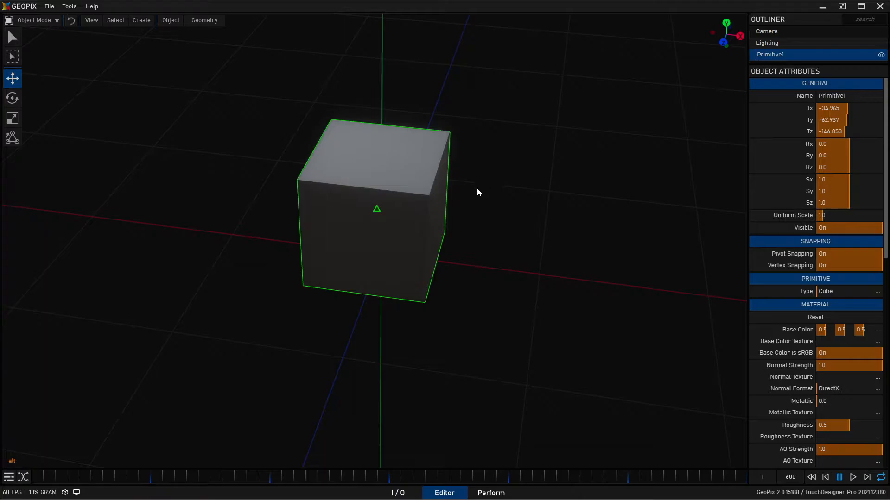
Scrub the cube's Sx value wider and narrower, settling near 1
drag(845, 179, 860, 180)
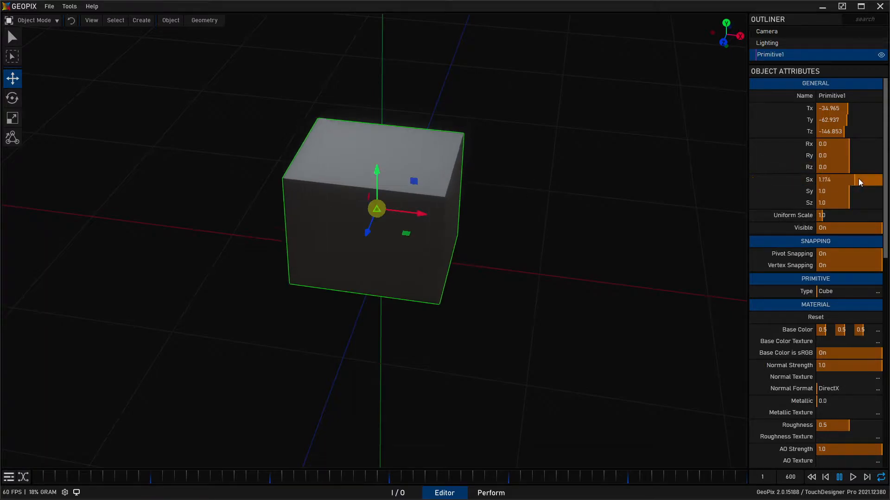
drag(845, 180, 871, 184)
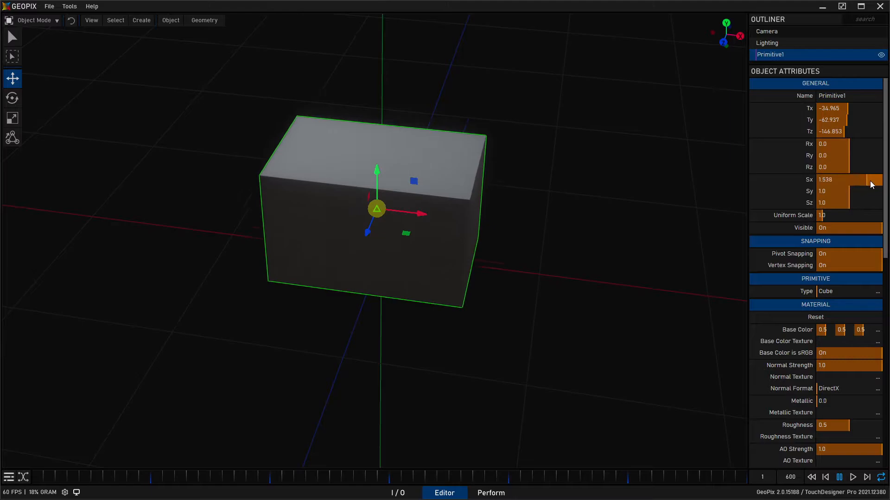
drag(871, 185, 860, 187)
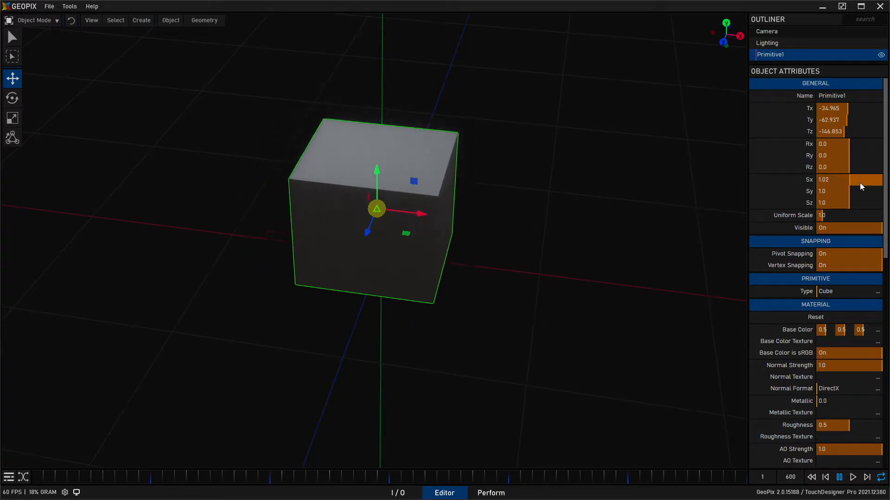
drag(862, 185, 837, 188)
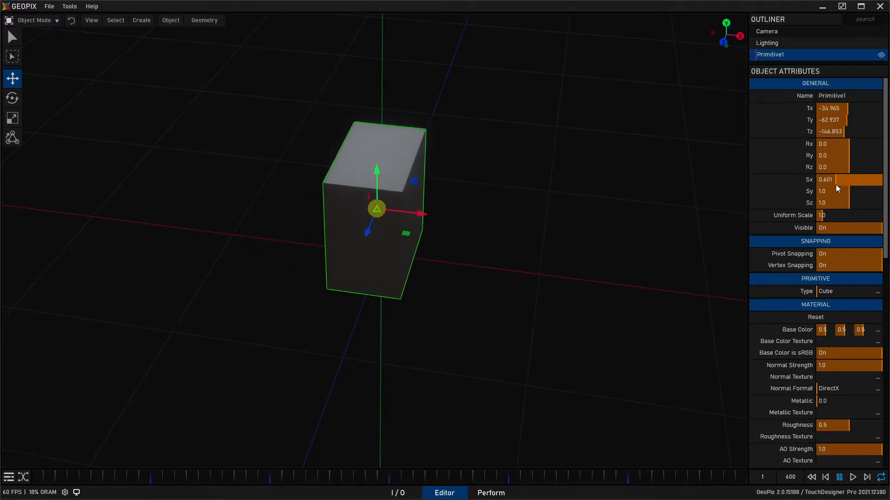
drag(834, 179, 852, 180)
text(1)
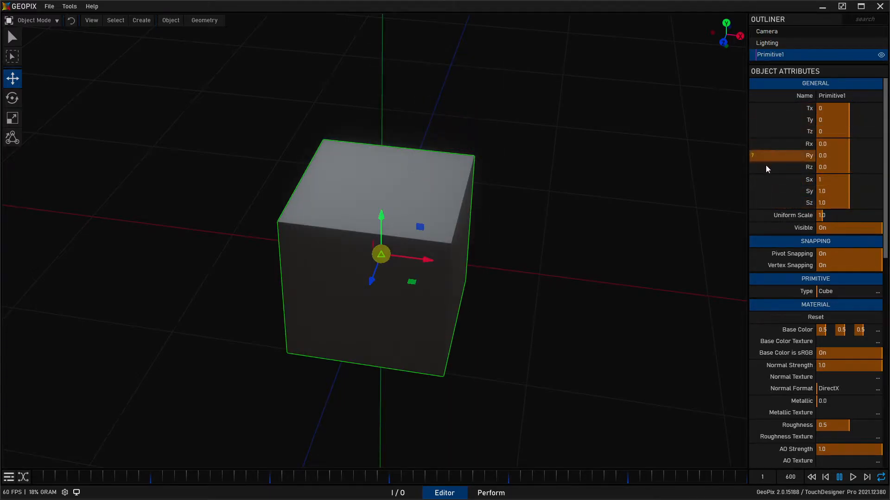
mouse_move(767, 167)
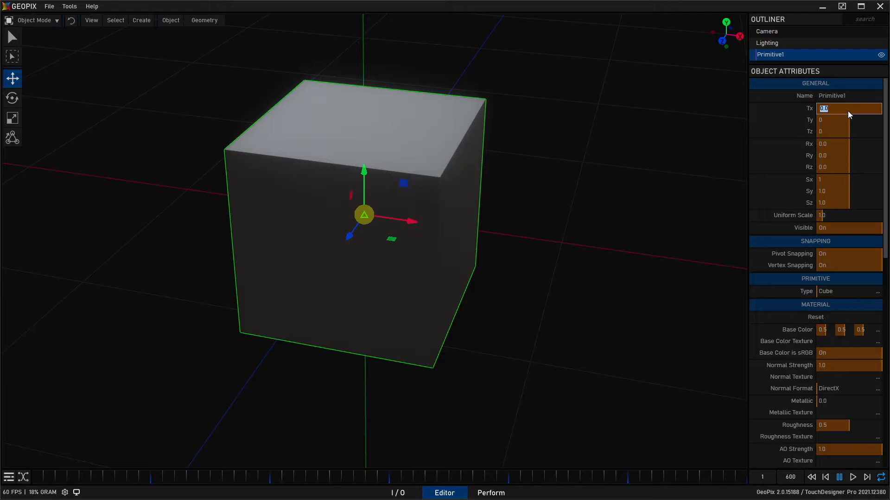
mouse_move(844, 111)
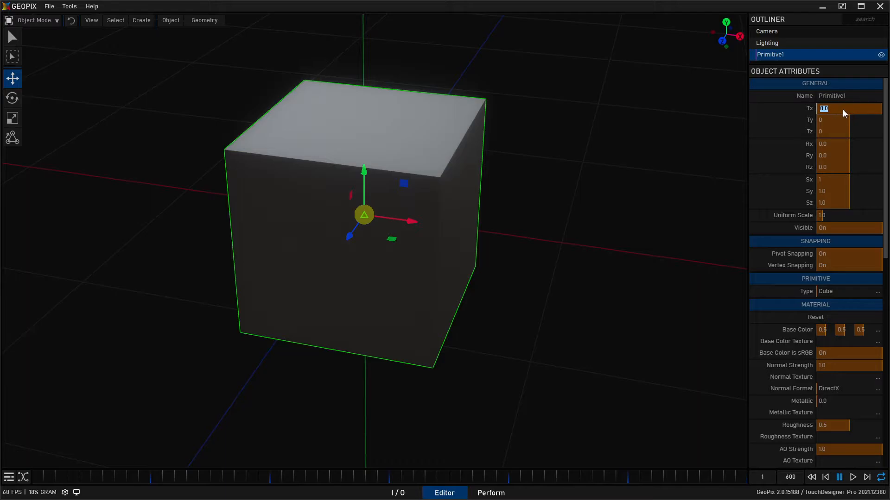
Enter Tx 50 and Ty 100 for Primitive1, entering both values twice
text(50)
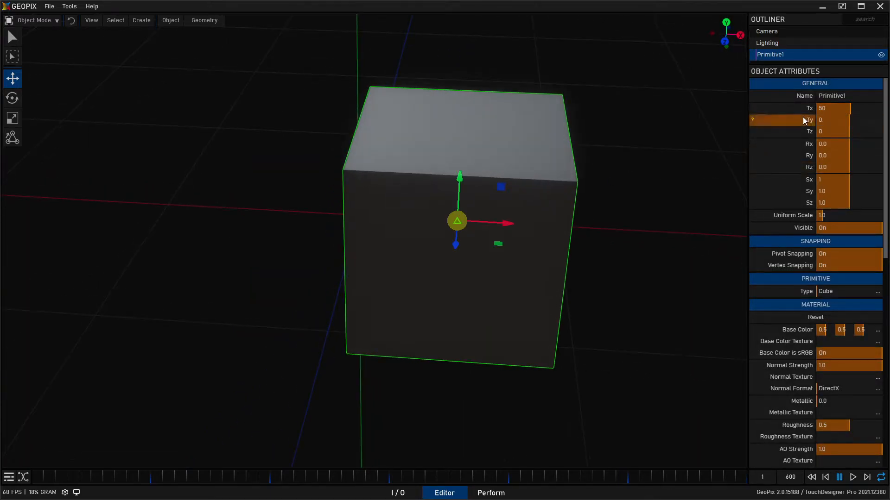
click(849, 120)
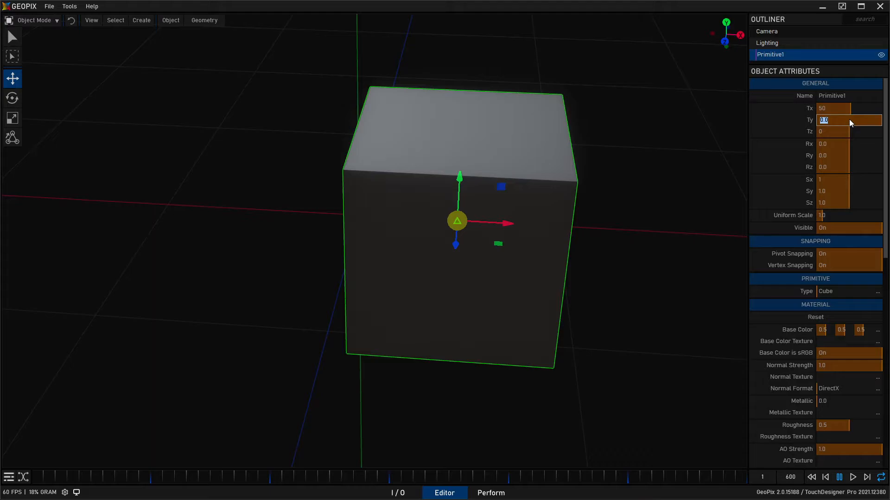
text(100)
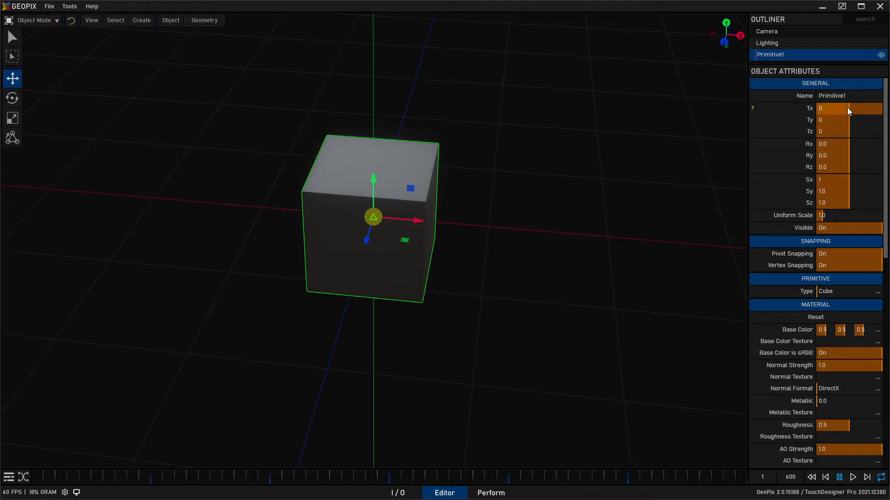
mouse_move(856, 110)
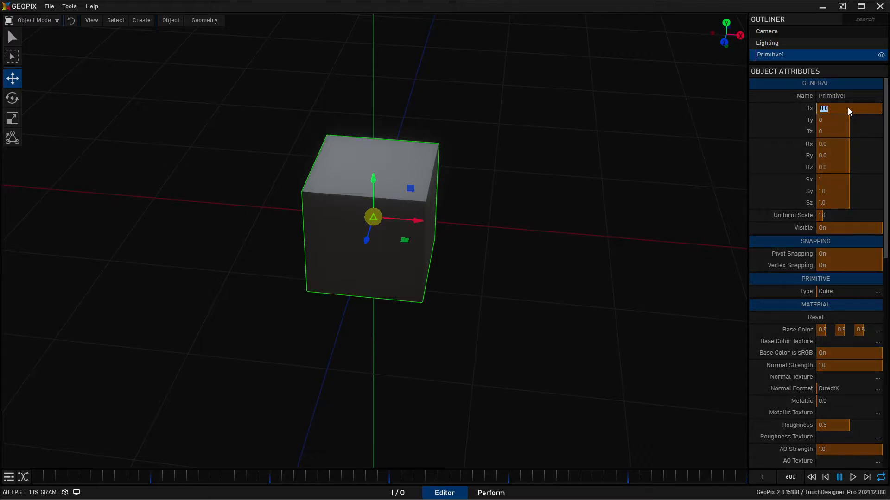
text(50)
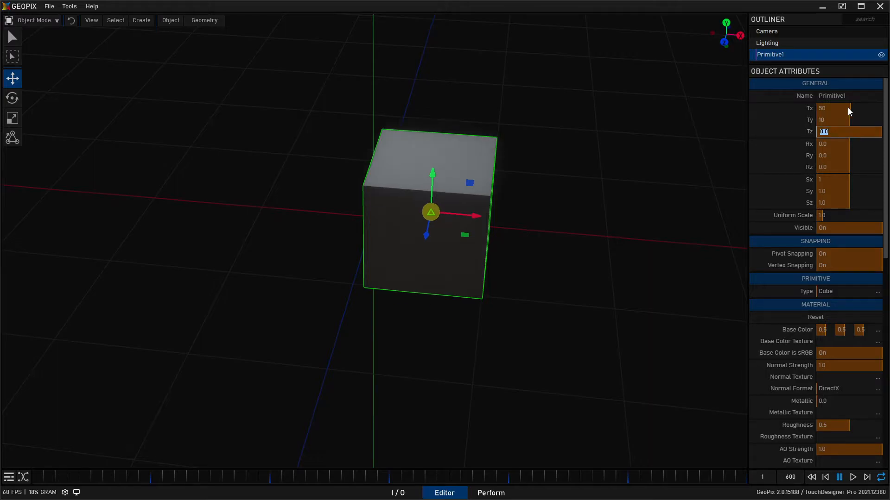
text(100)
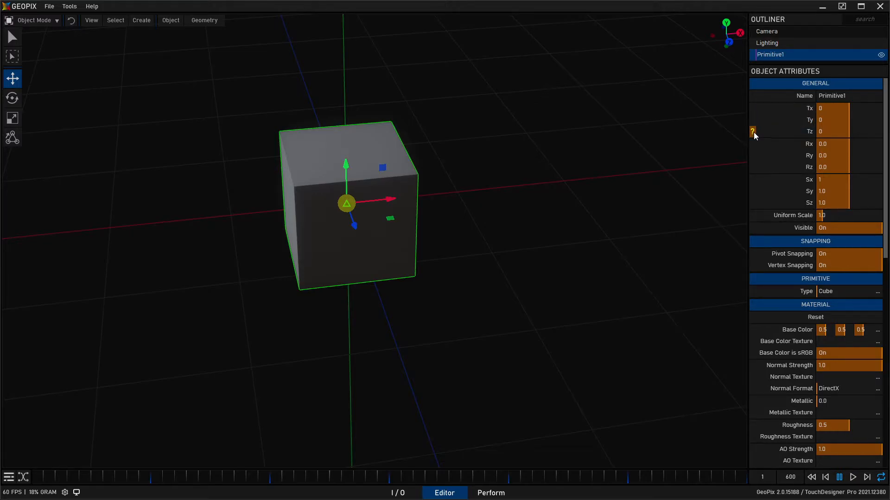
mouse_move(753, 109)
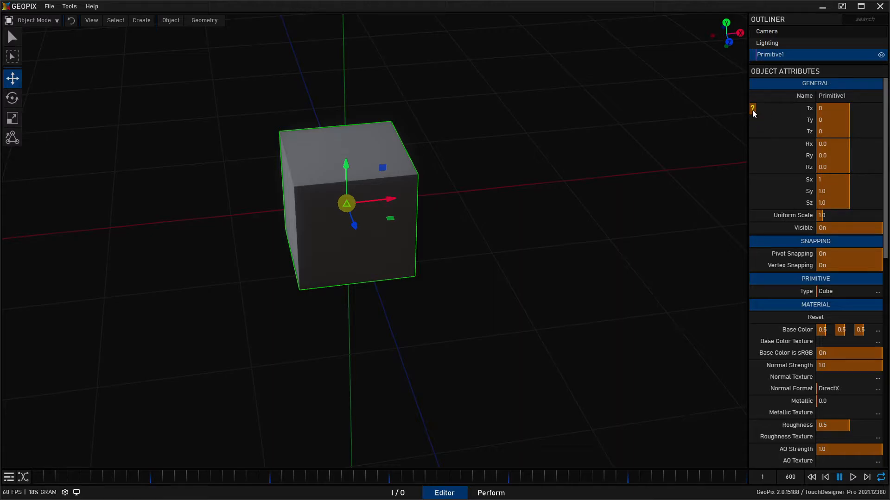
mouse_move(753, 115)
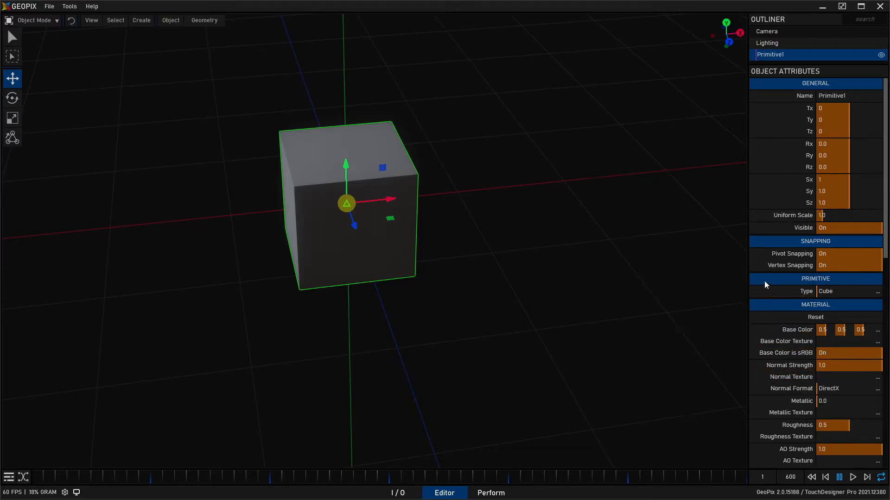
scroll(down, 3)
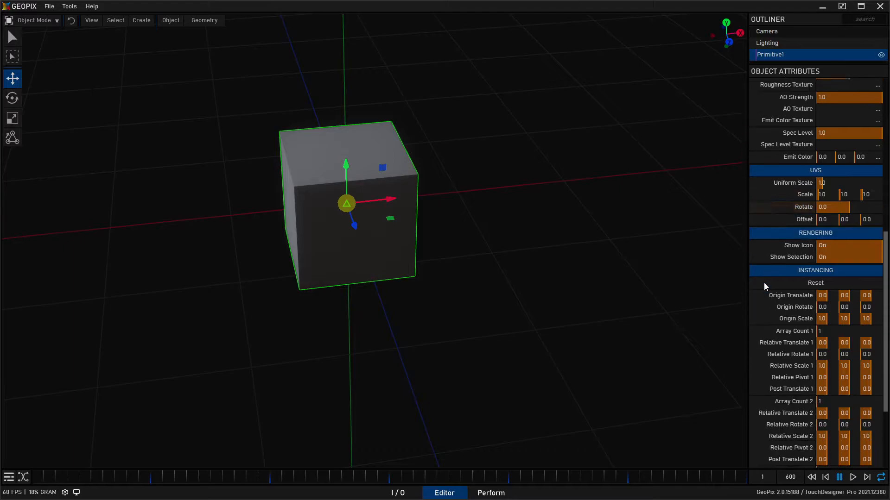
scroll(down, 3)
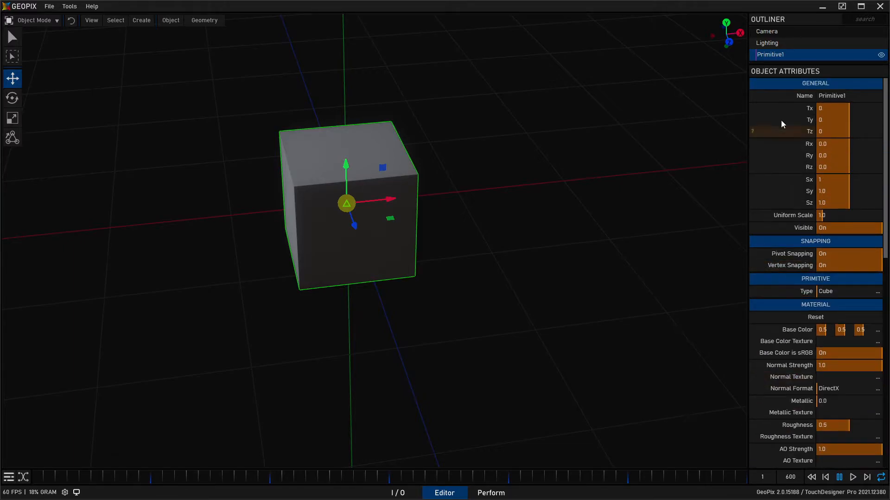
mouse_move(752, 109)
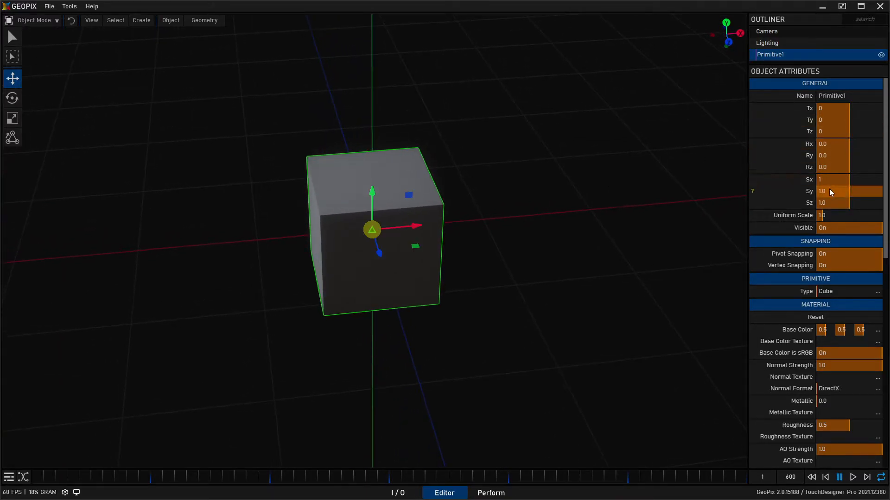
mouse_move(842, 209)
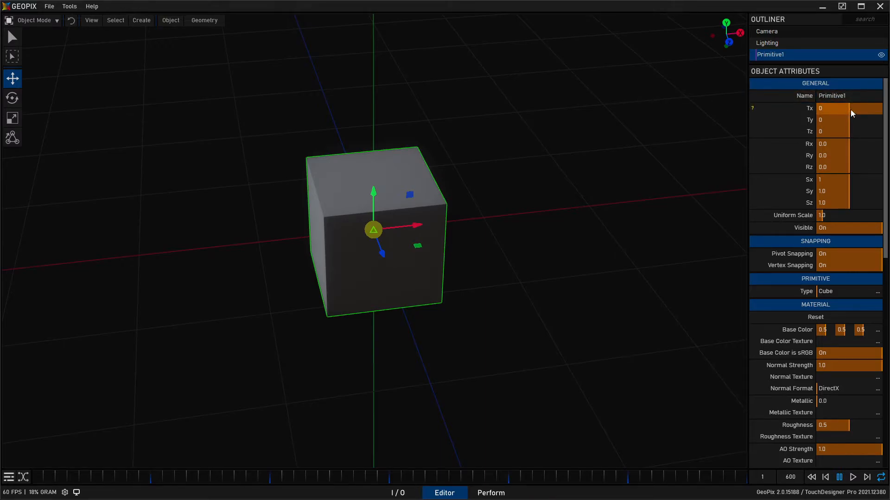
mouse_move(838, 108)
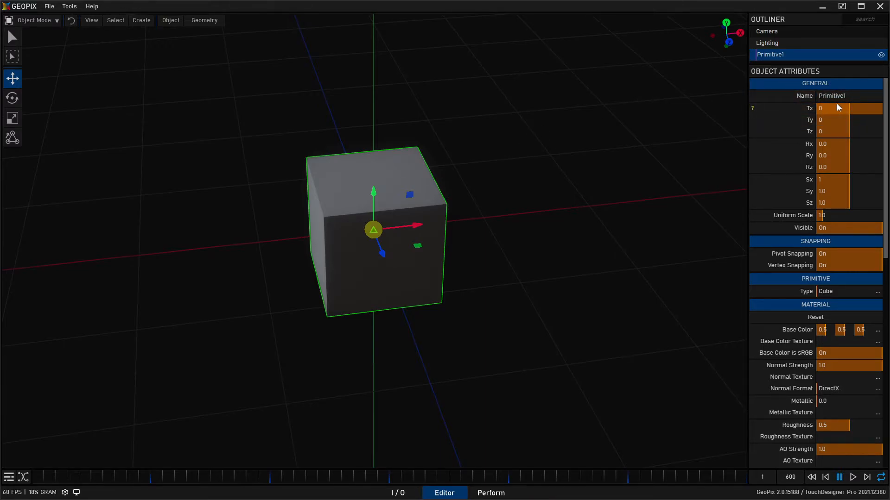
mouse_move(845, 110)
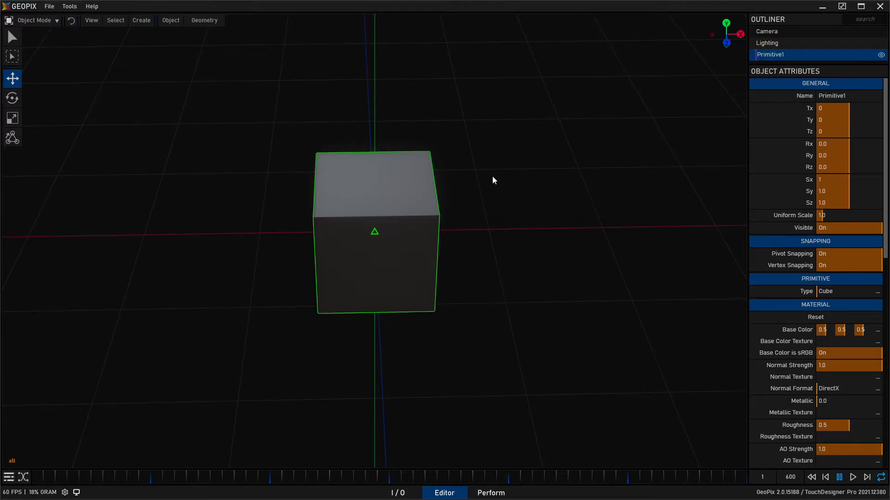
mouse_move(404, 155)
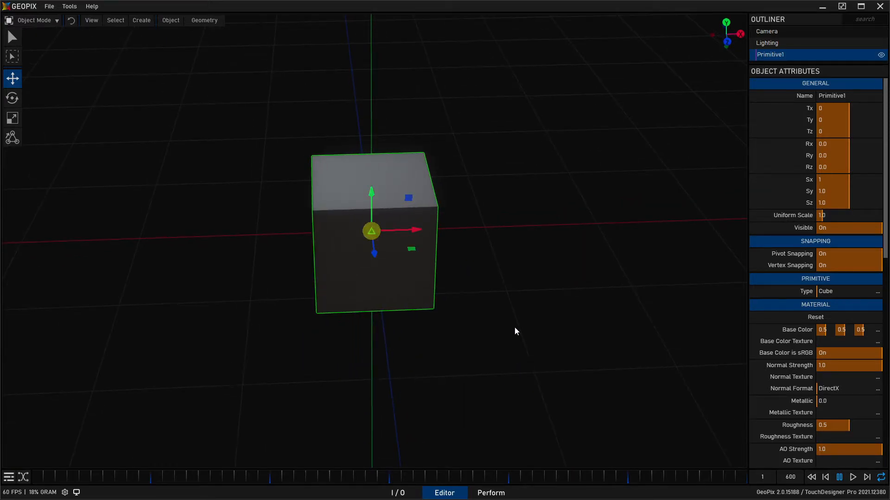
mouse_move(402, 392)
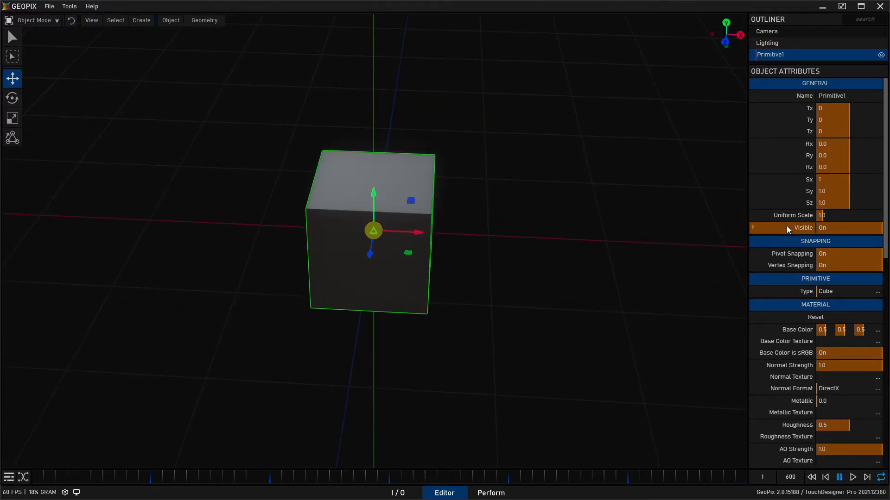
click(845, 291)
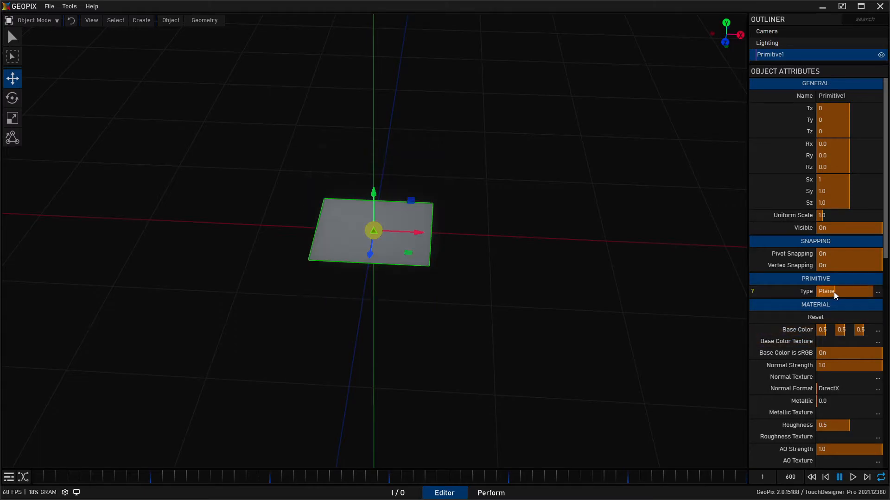
click(844, 291)
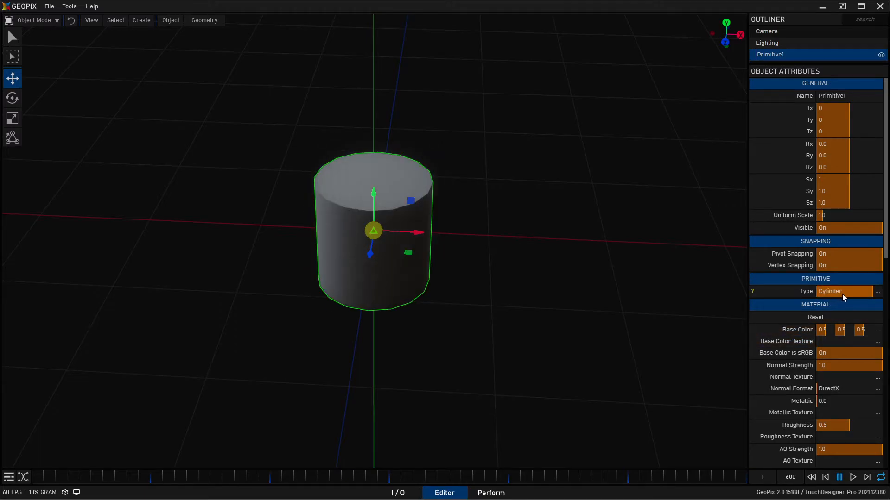
click(844, 291)
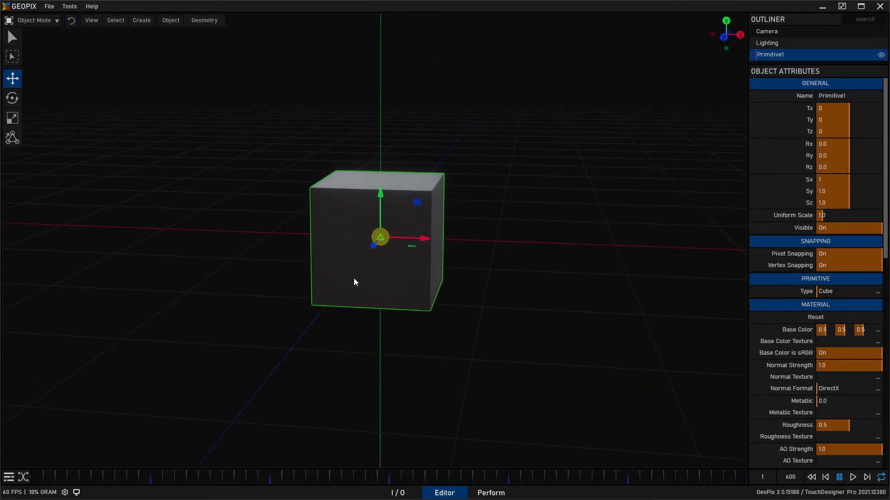
key(alt)
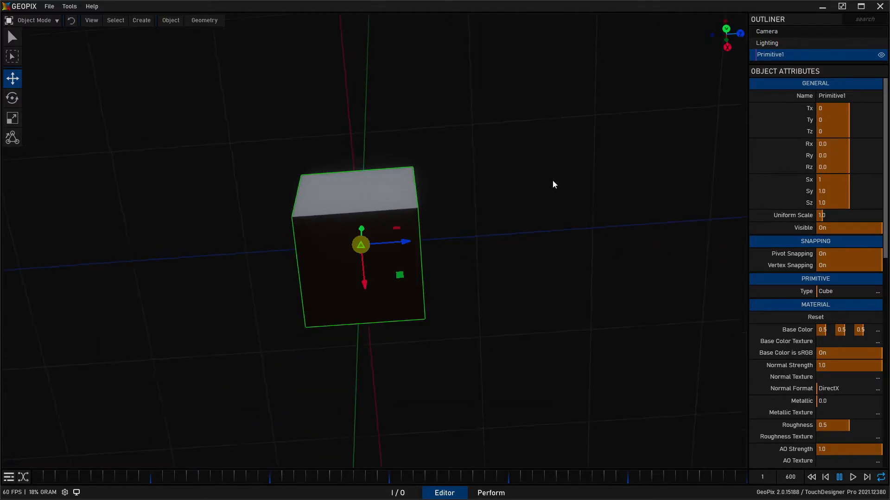
drag(553, 185, 480, 239)
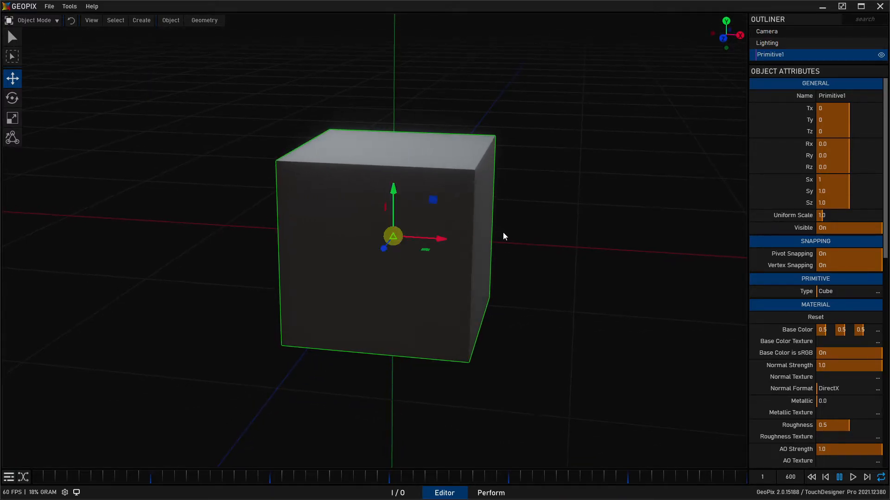
mouse_move(592, 246)
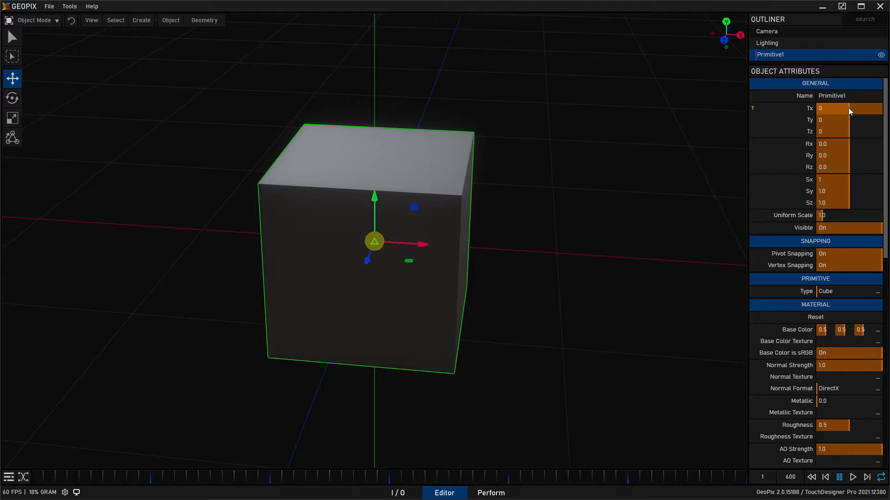
click(834, 108)
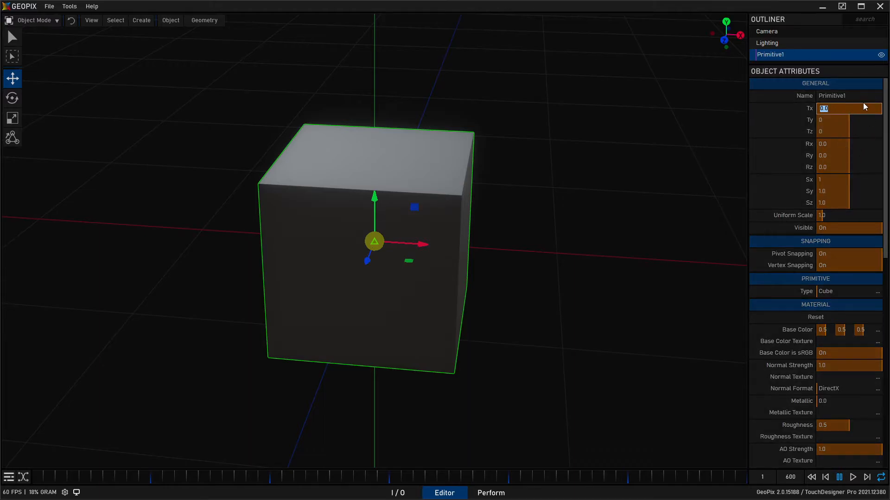
mouse_move(866, 127)
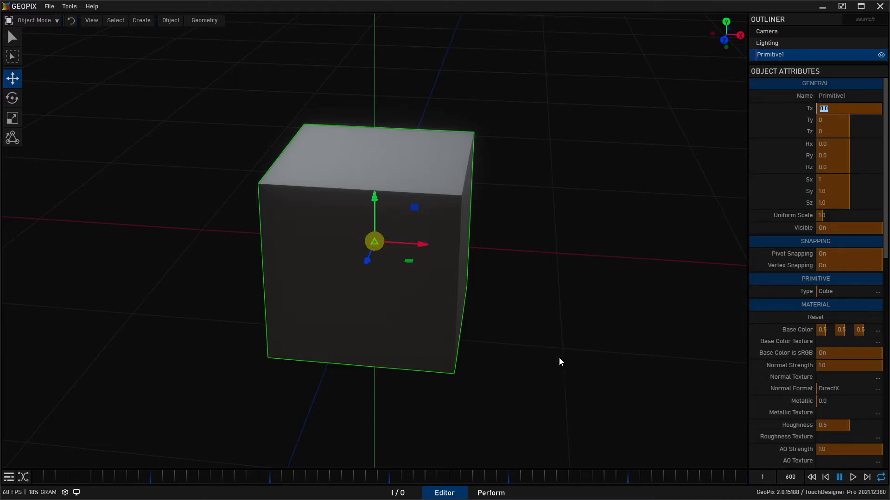
mouse_move(795, 134)
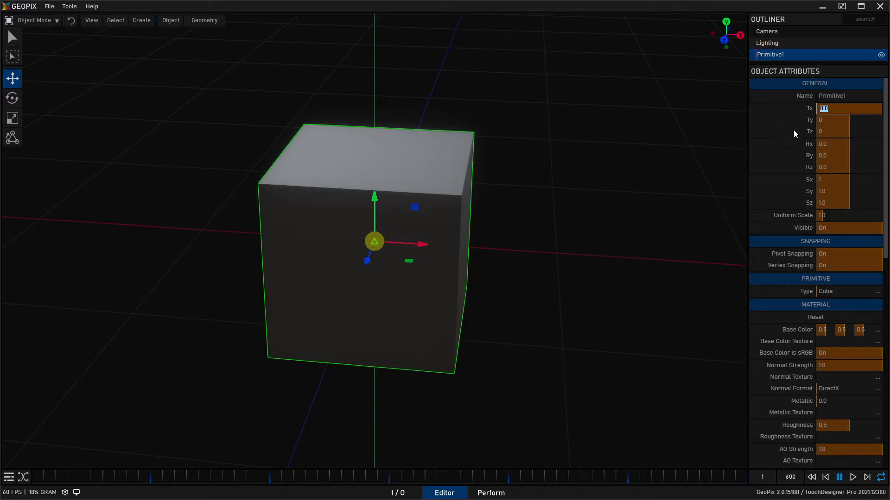
mouse_move(853, 111)
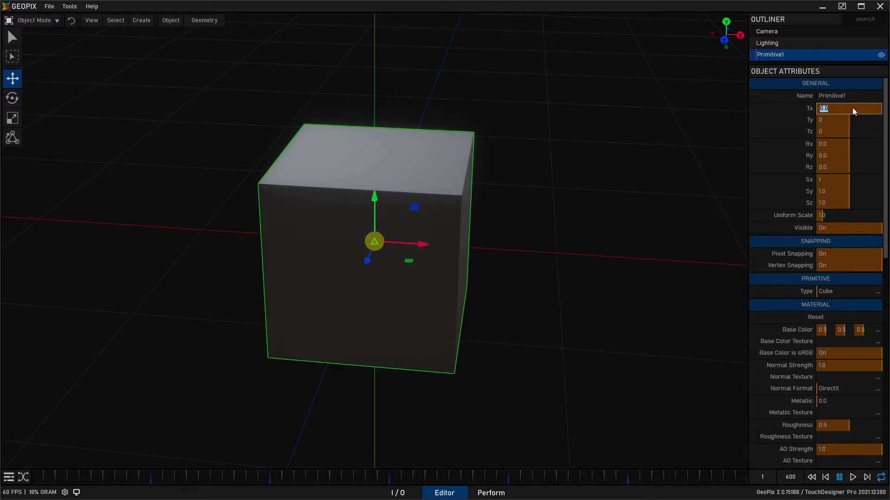
mouse_move(851, 117)
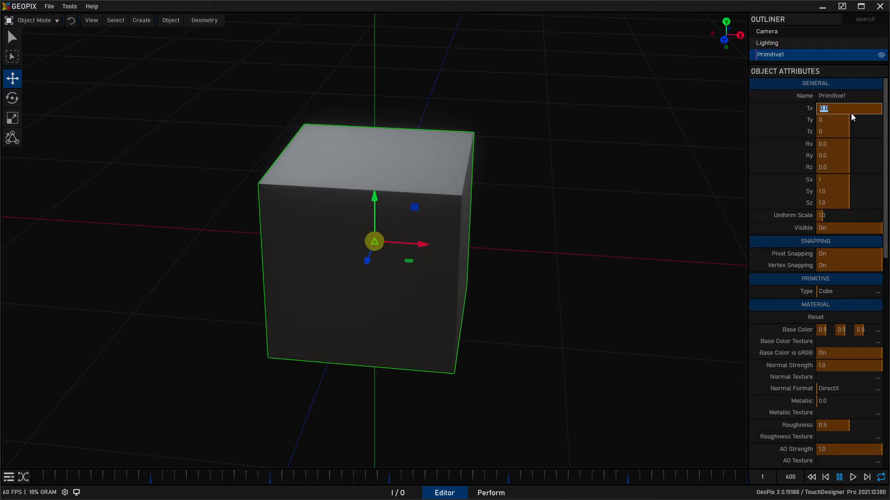
text(100 c)
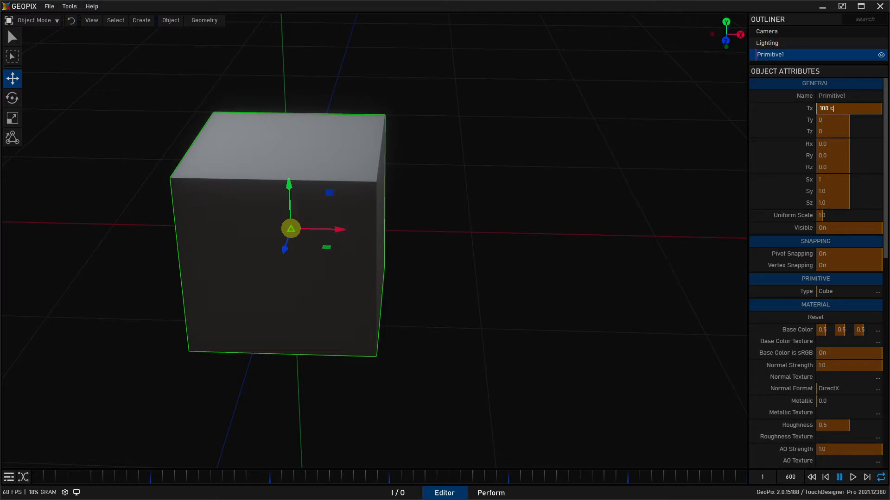
text(m)
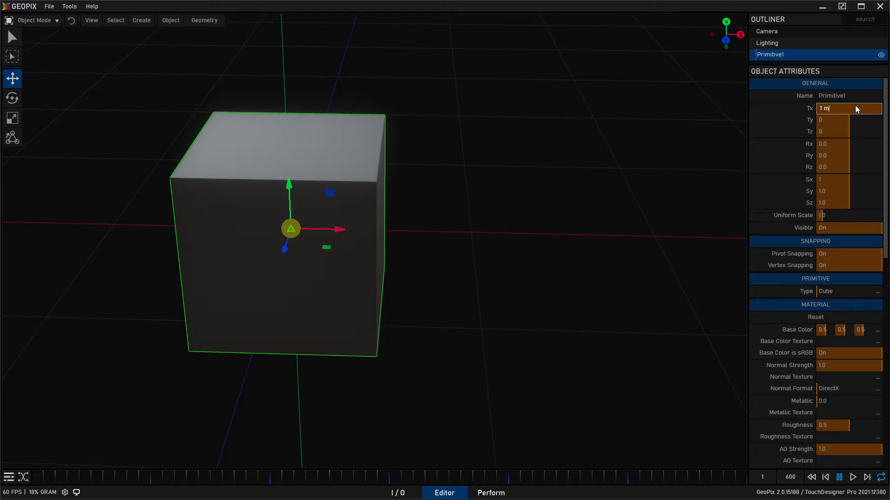
text(100)
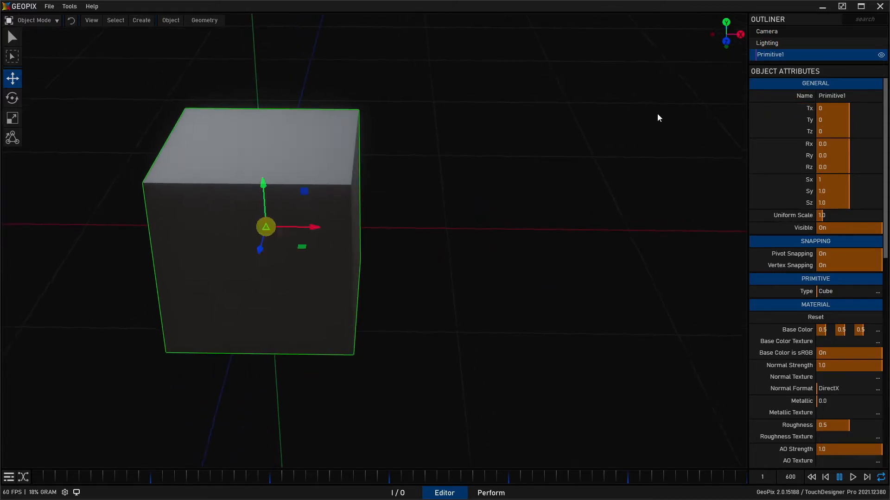
click(847, 108)
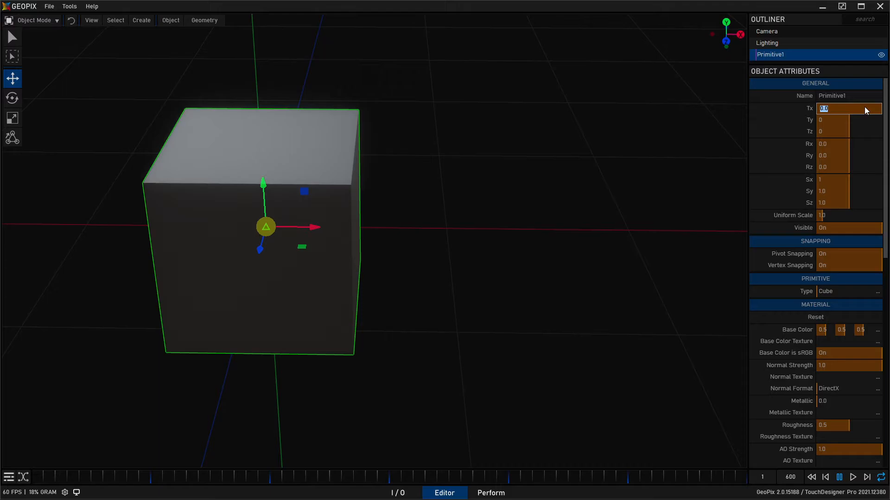
text(2.54)
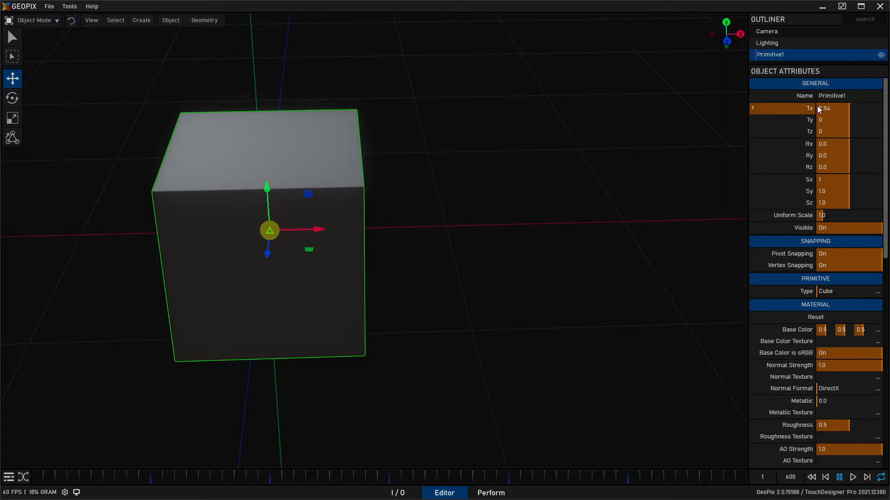
click(834, 108)
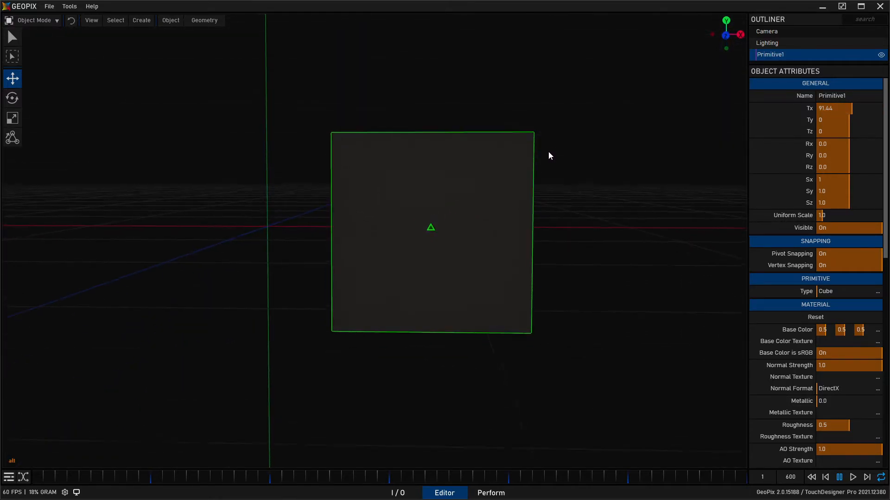
drag(549, 156, 470, 226)
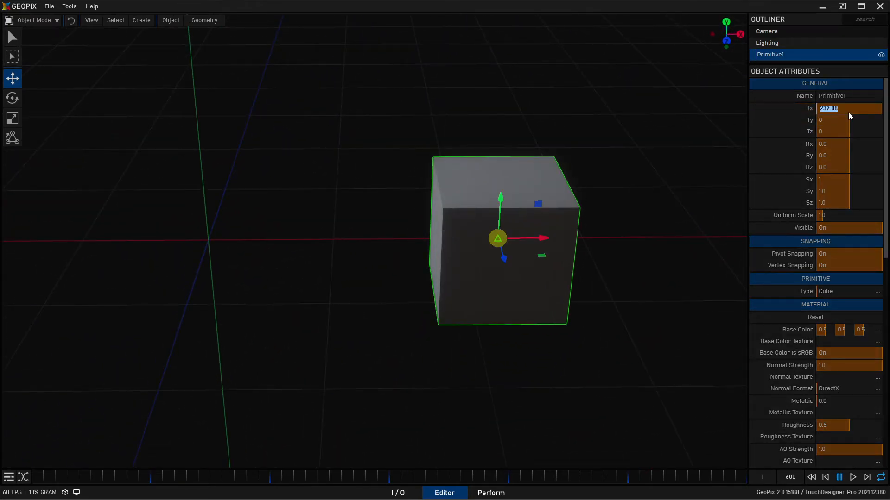
text(1m)
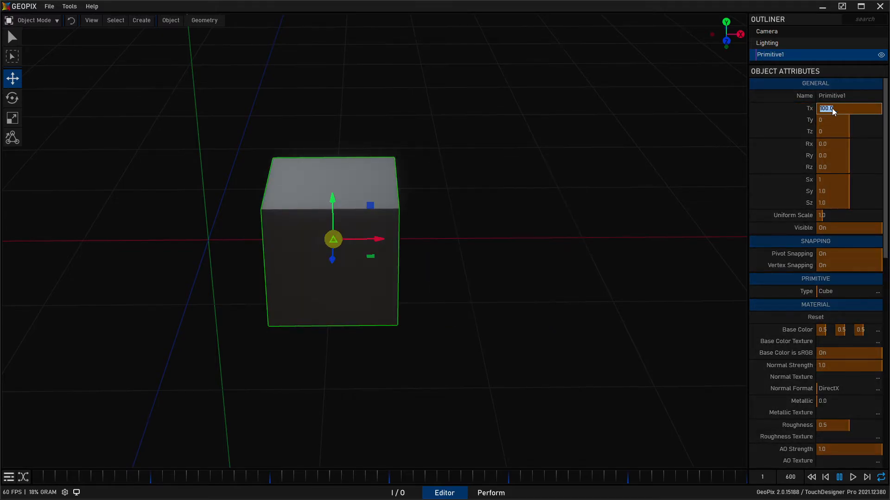
text(1m)
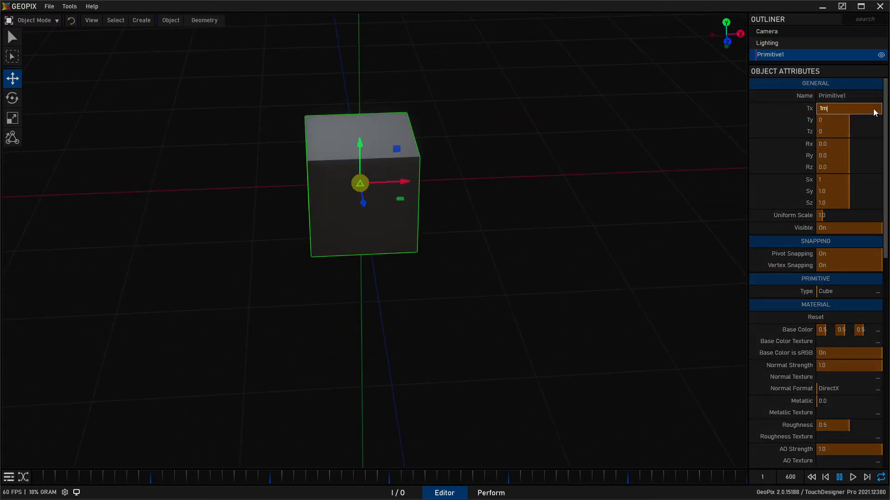
text(/)
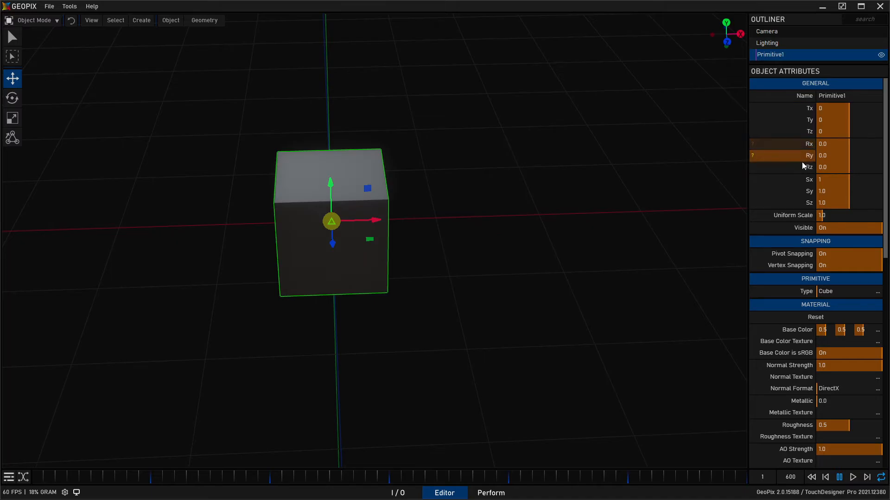
mouse_move(814, 146)
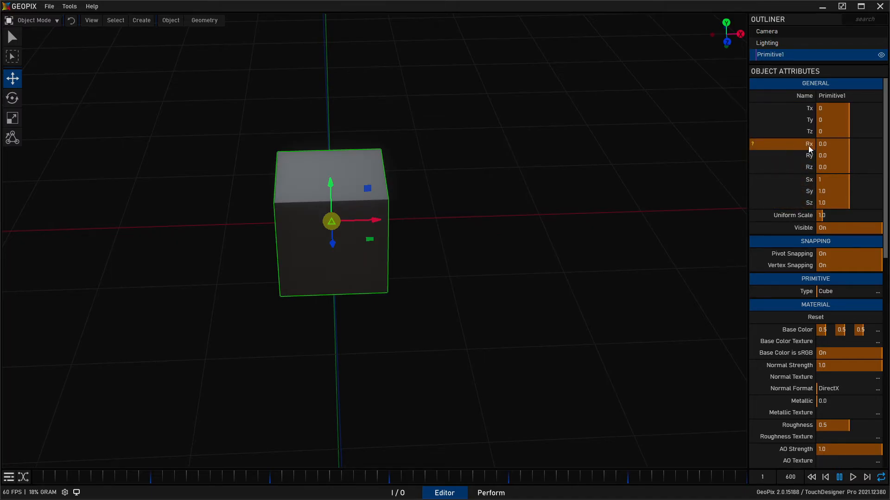
mouse_move(791, 185)
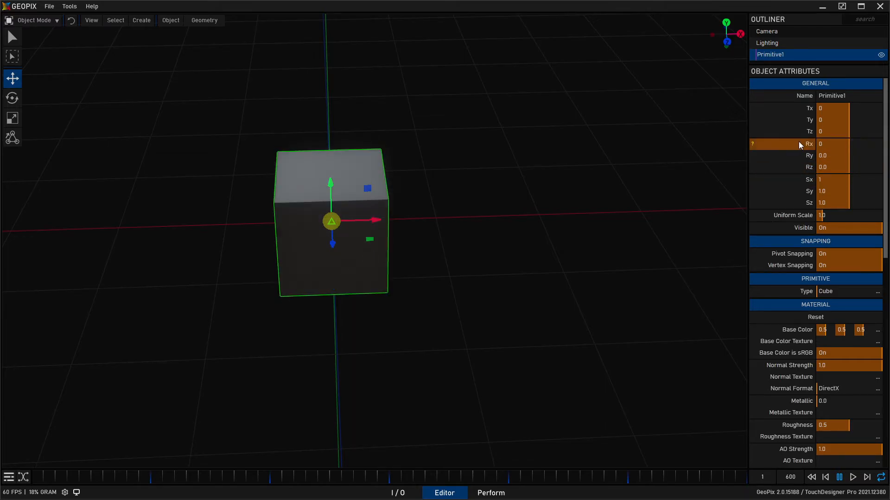
Orbit the view to face Primitive1 head-on
drag(834, 179, 851, 179)
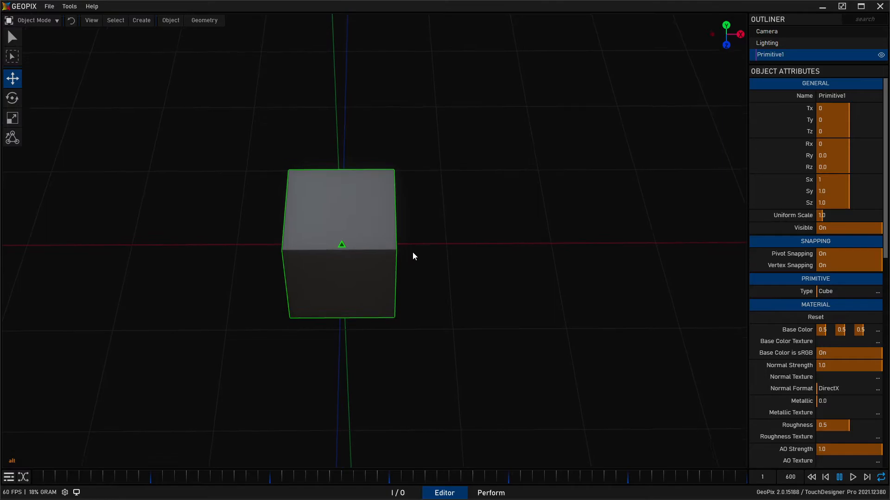
Set Tx to 50, drag Group1's Sx to 2, and orbit around the box
click(848, 108)
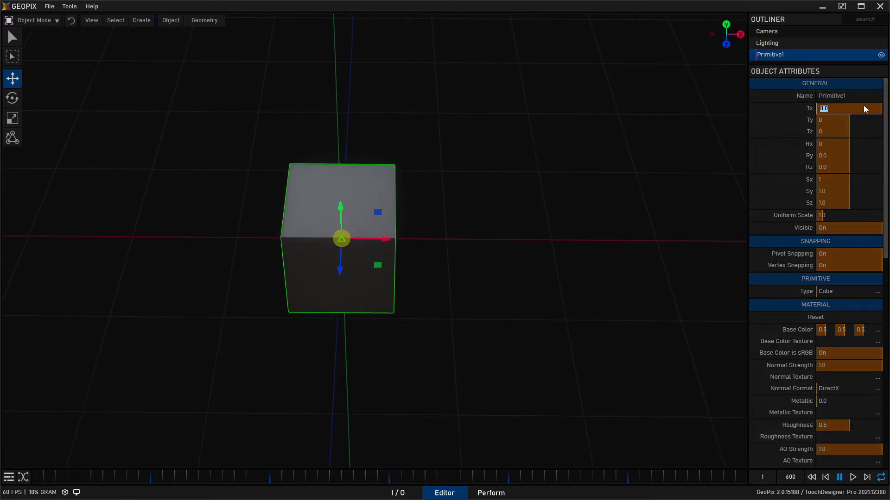
text(50)
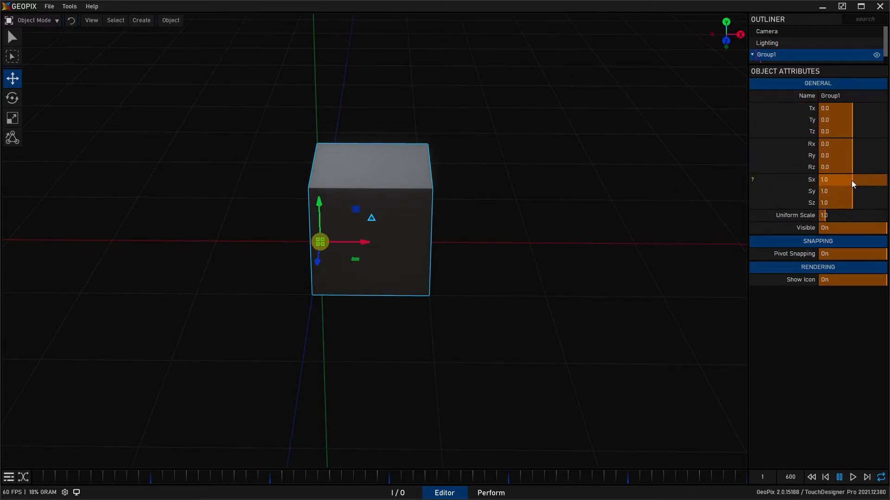
drag(845, 179, 885, 180)
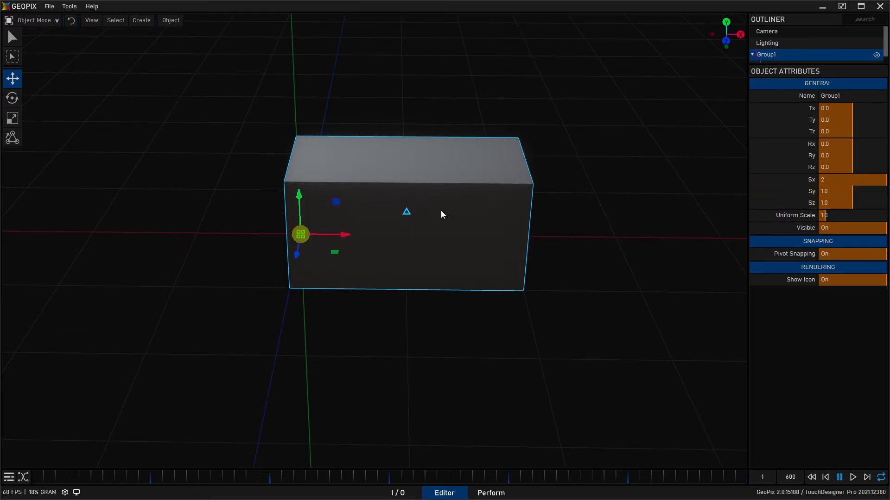
mouse_move(253, 205)
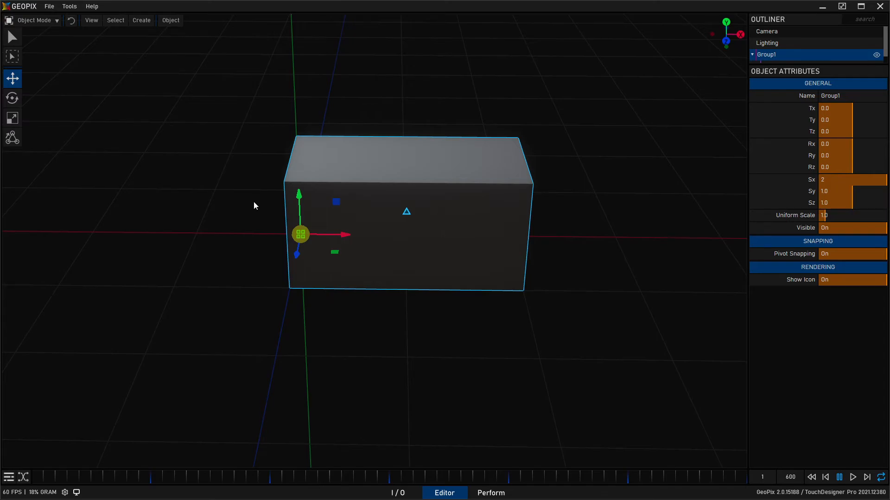
mouse_move(420, 238)
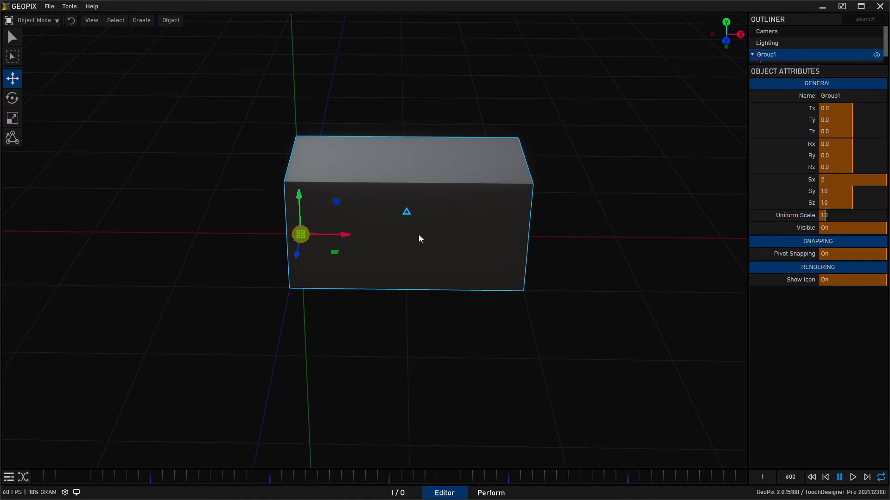
mouse_move(539, 205)
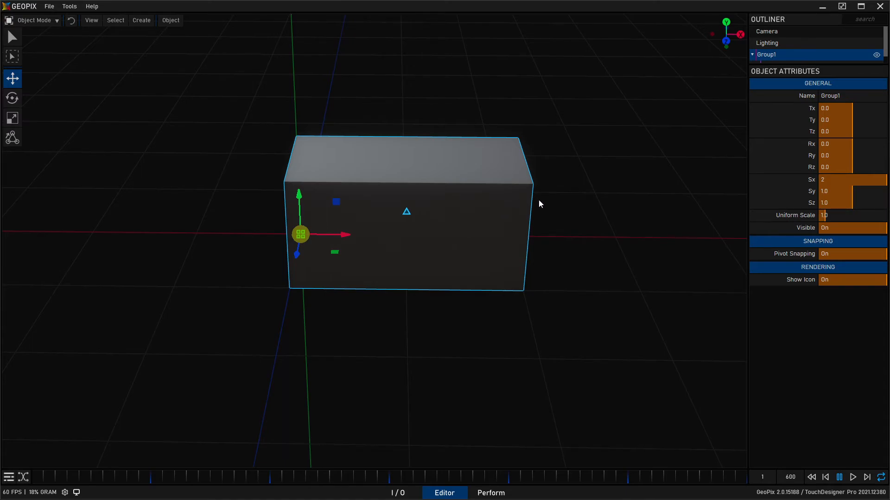
drag(539, 204, 448, 216)
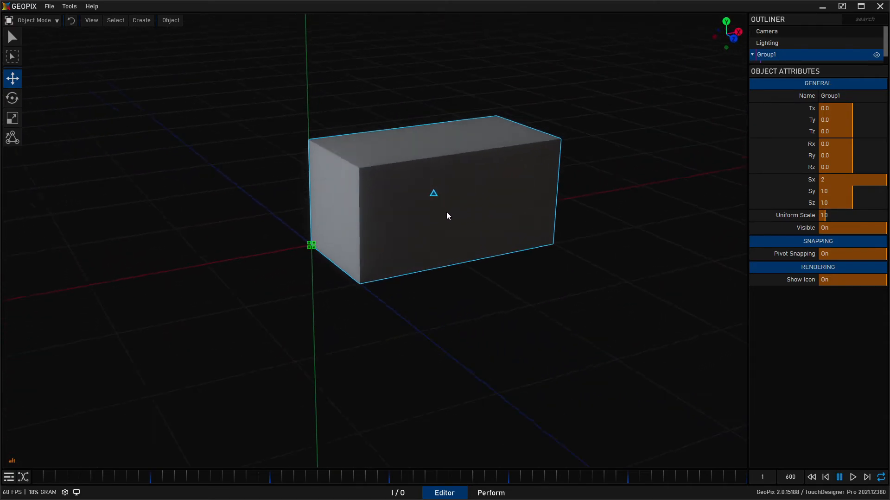
drag(447, 216, 359, 255)
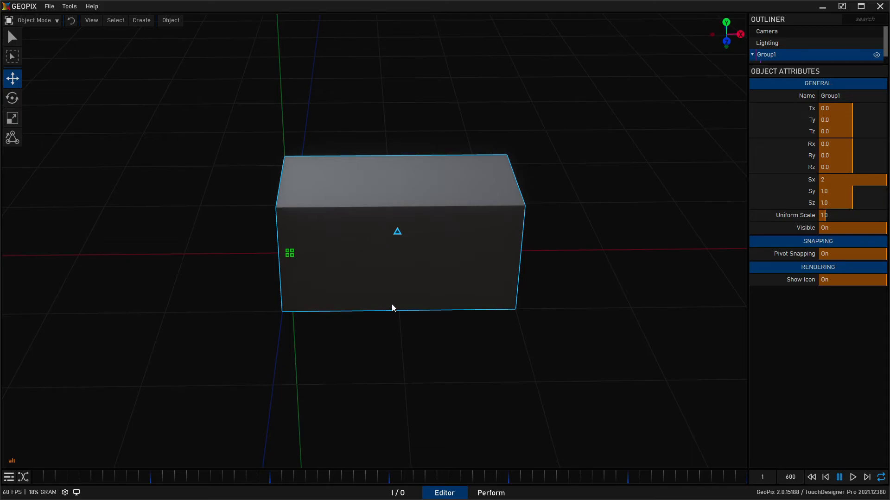
mouse_move(605, 333)
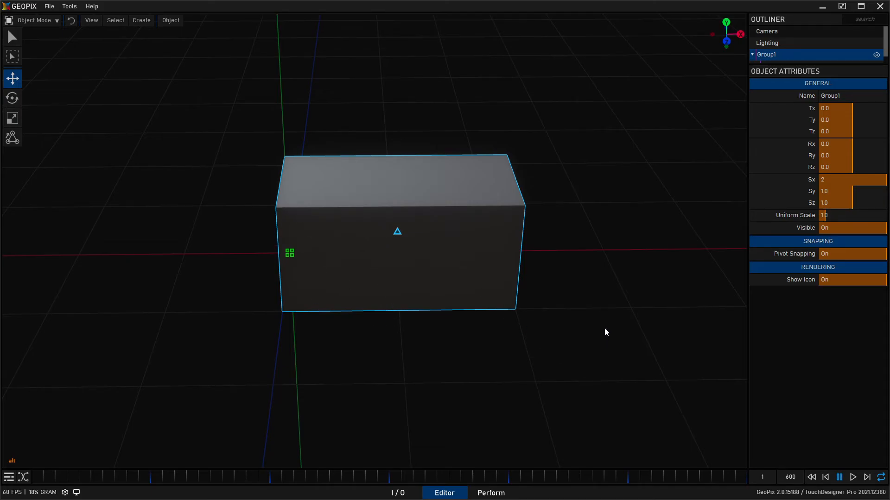
mouse_move(649, 157)
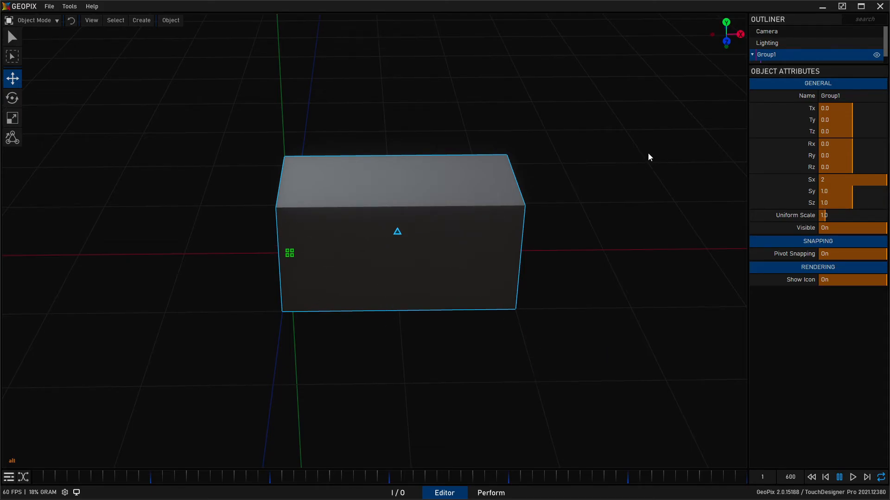
mouse_move(367, 224)
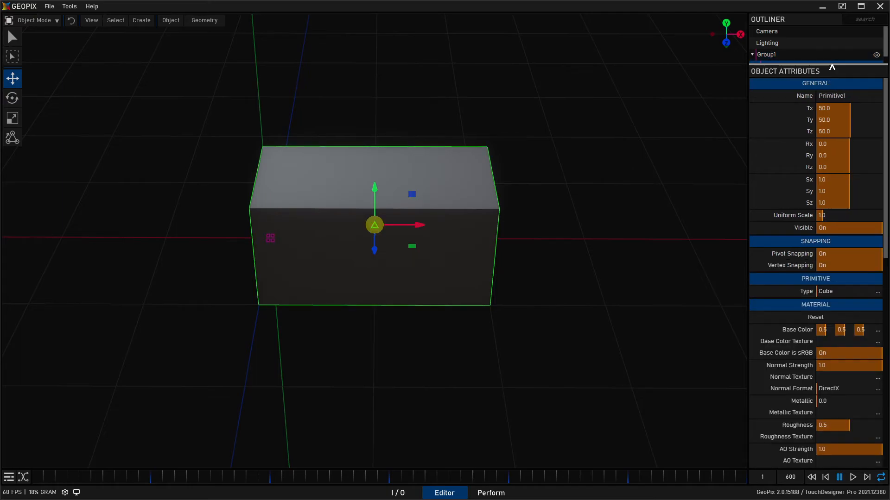
Start a new empty scene and add a cube primitive
click(48, 6)
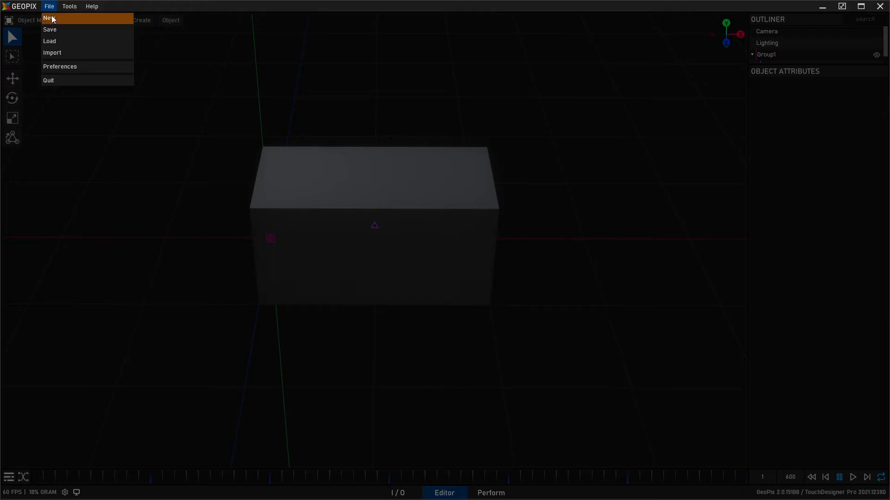
click(46, 18)
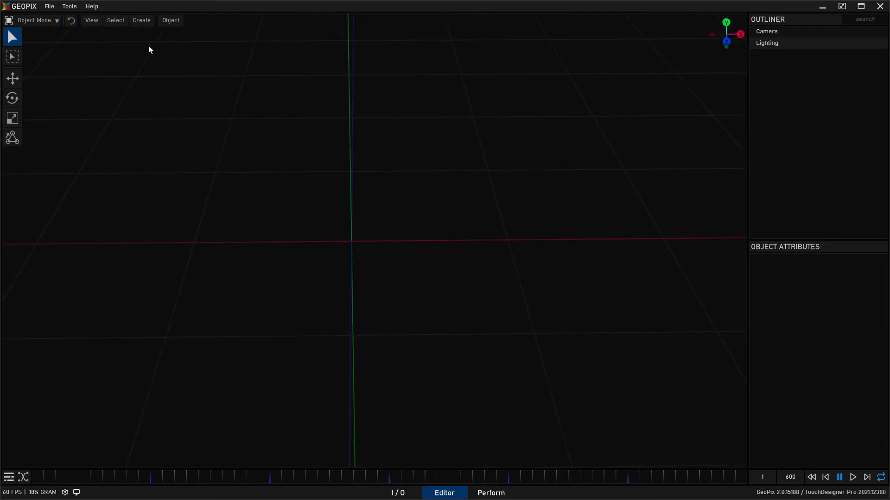
click(141, 19)
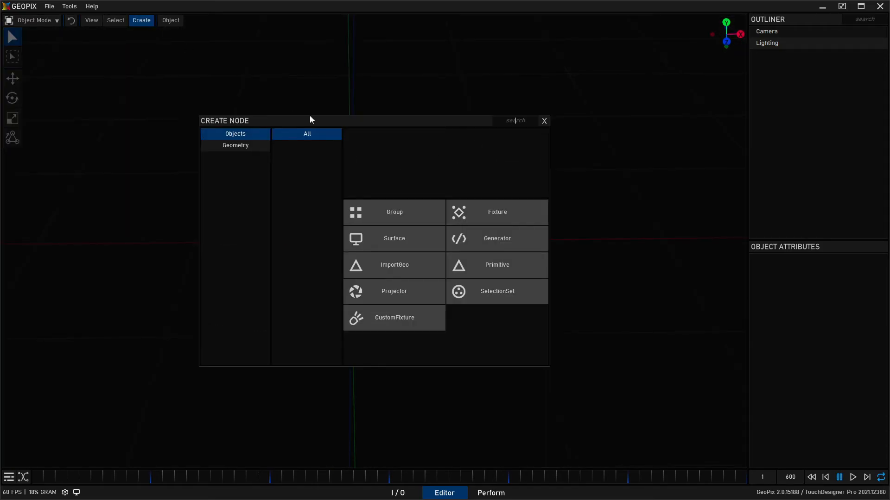
click(496, 265)
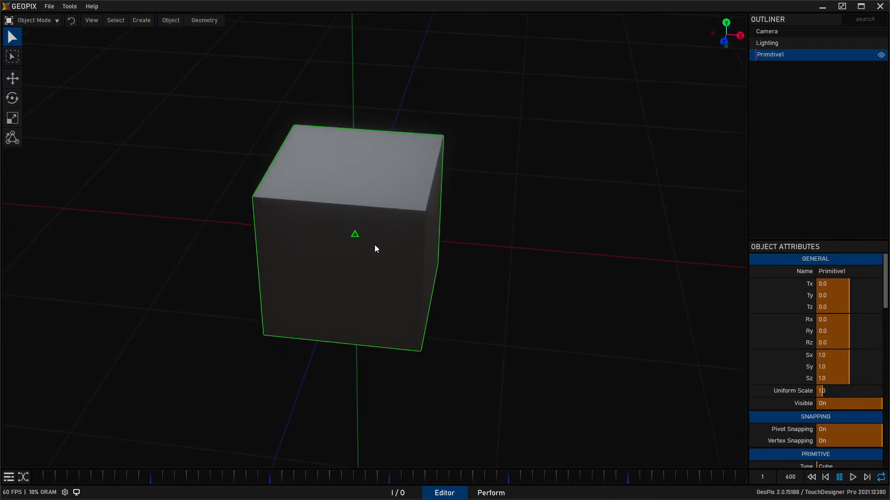
mouse_move(423, 312)
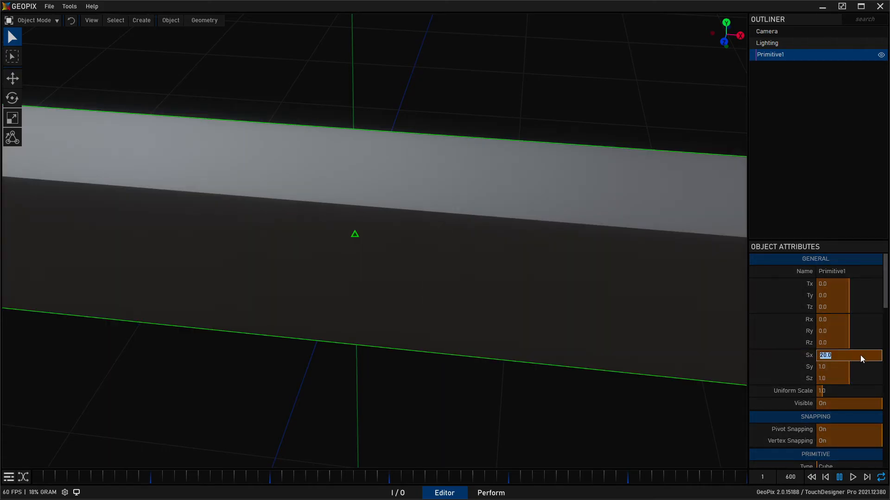
Scale the cube to 0.2 on X and Z
text(0.2)
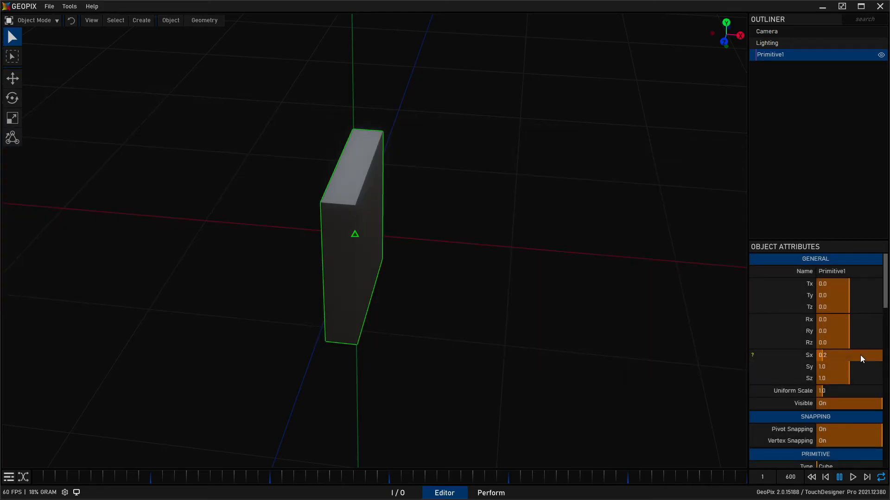
click(847, 366)
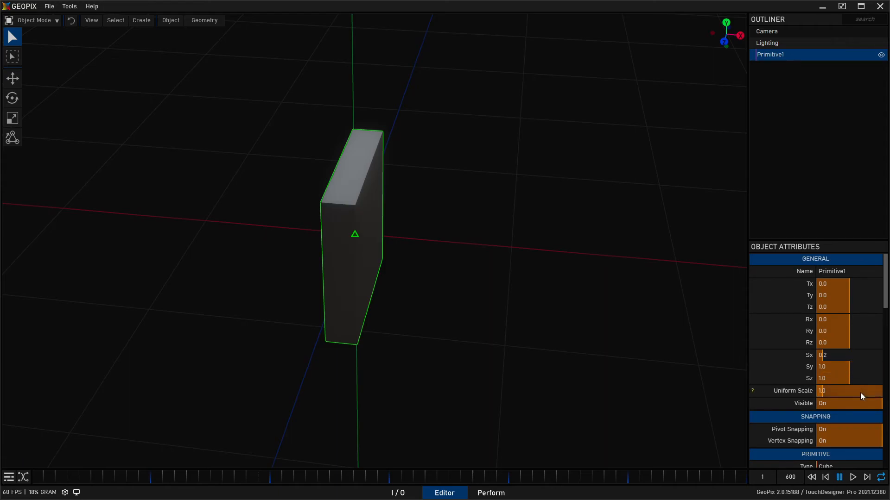
text(0.2)
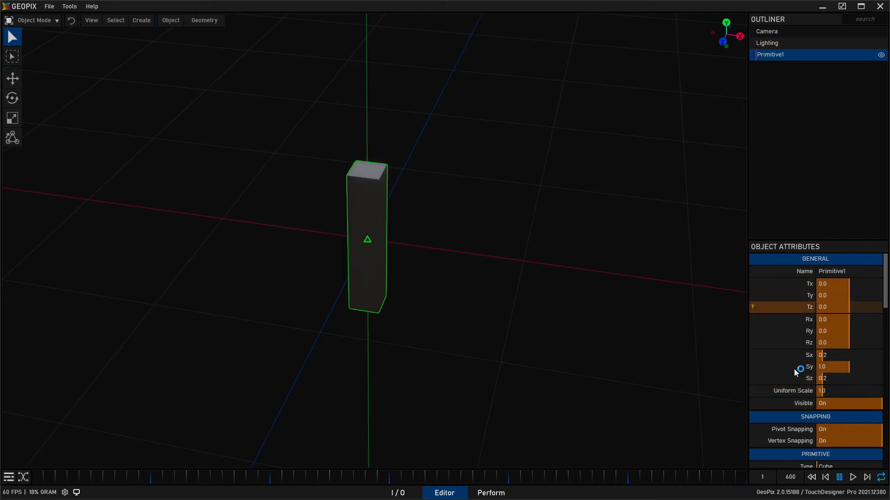
Reset the cube's scale back to 1
click(845, 390)
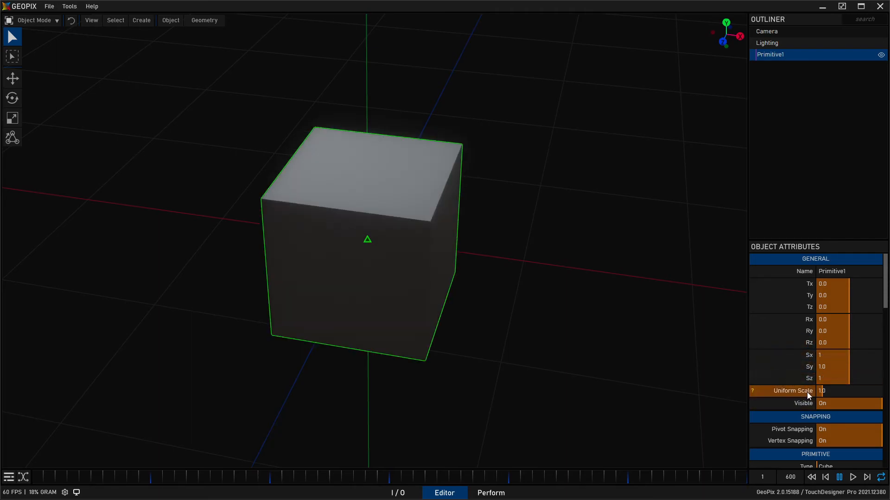
scroll(down, 3)
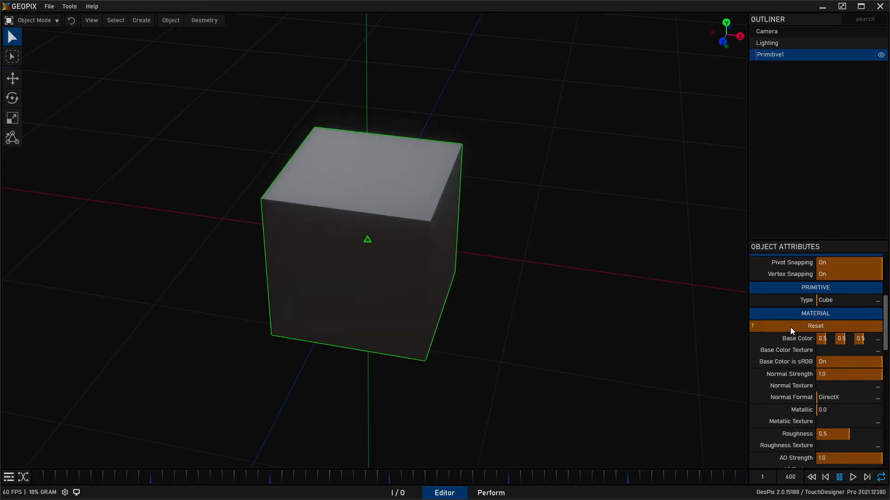
scroll(down, 3)
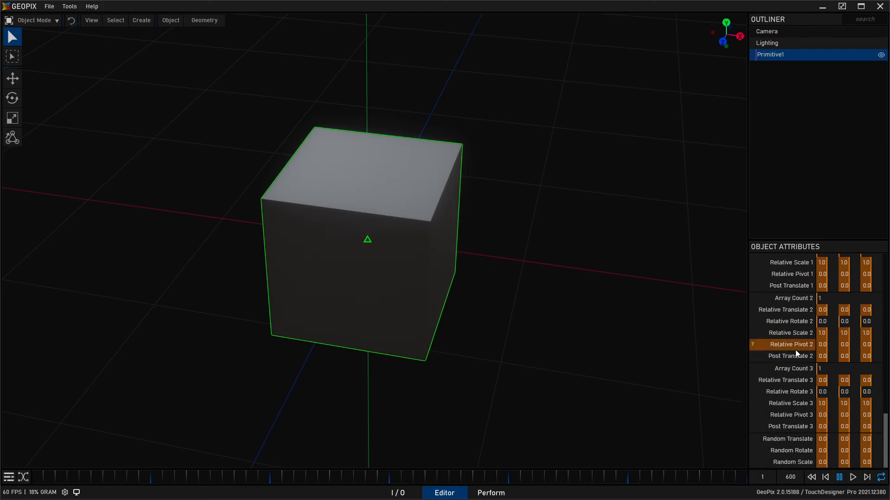
scroll(down, 3)
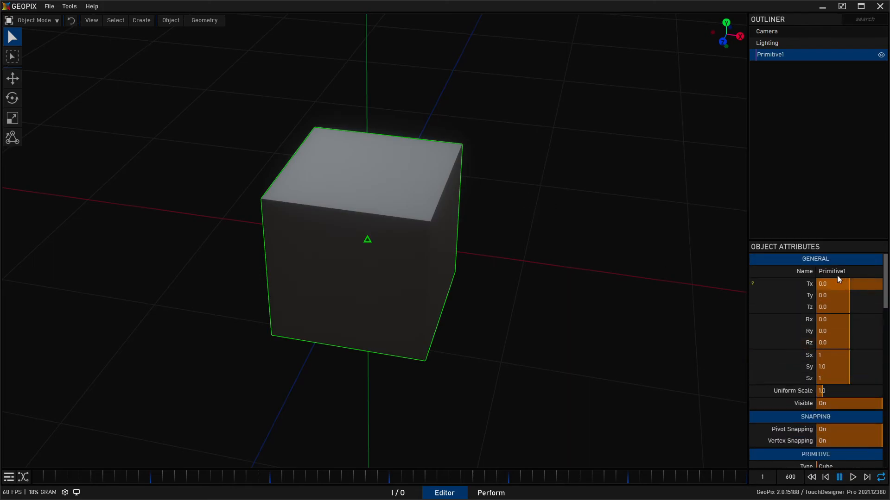
Rename the cube Some_Cube, then submit a blank name, yielding Name_Cant_Be_Blank
double_click(832, 271)
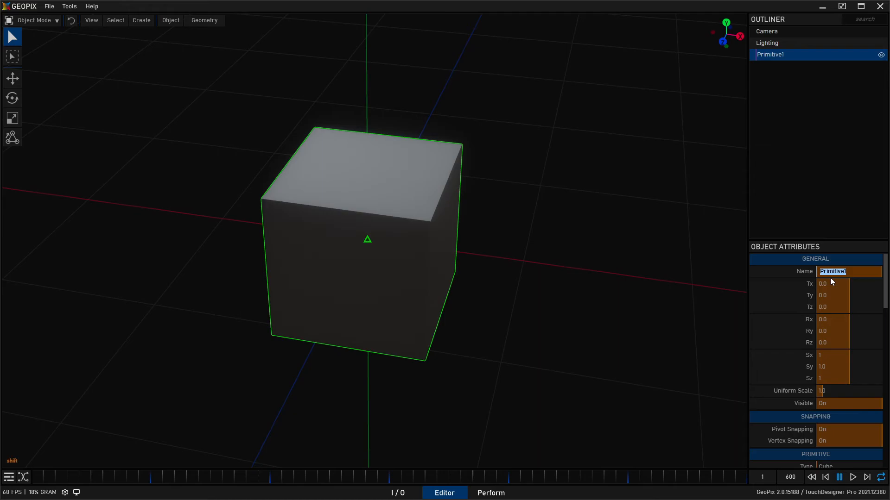
text(Some)
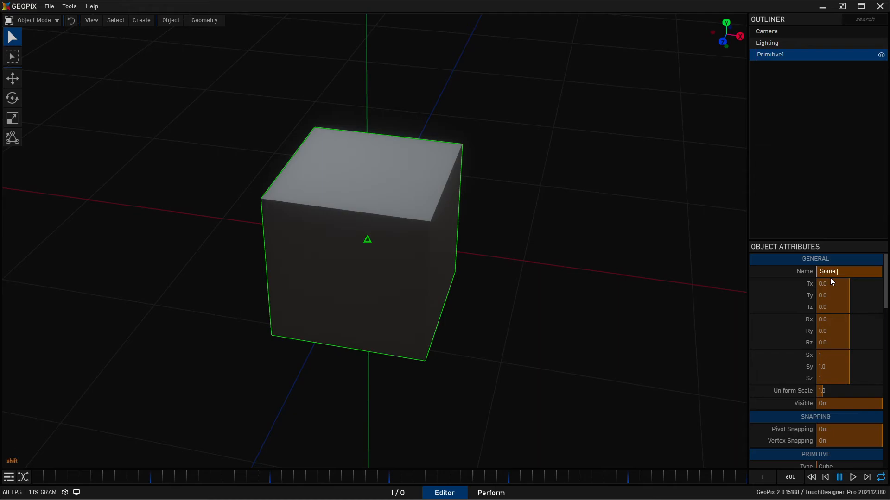
text(Cube)
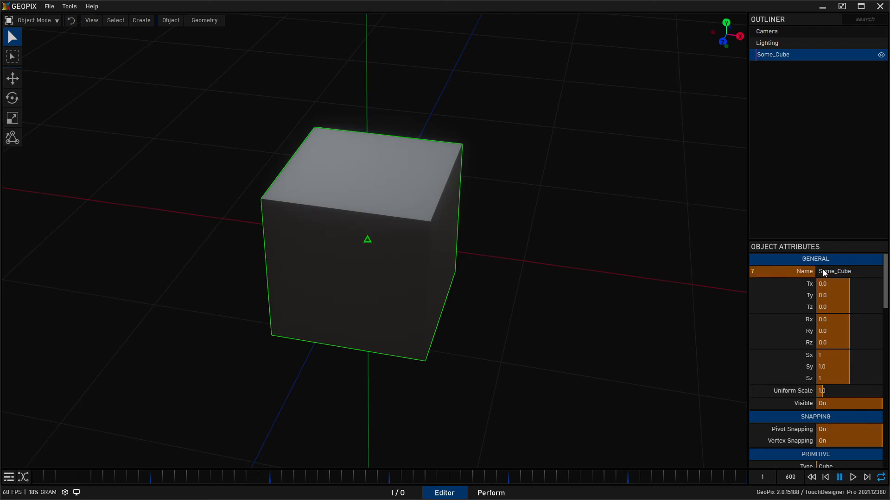
click(850, 271)
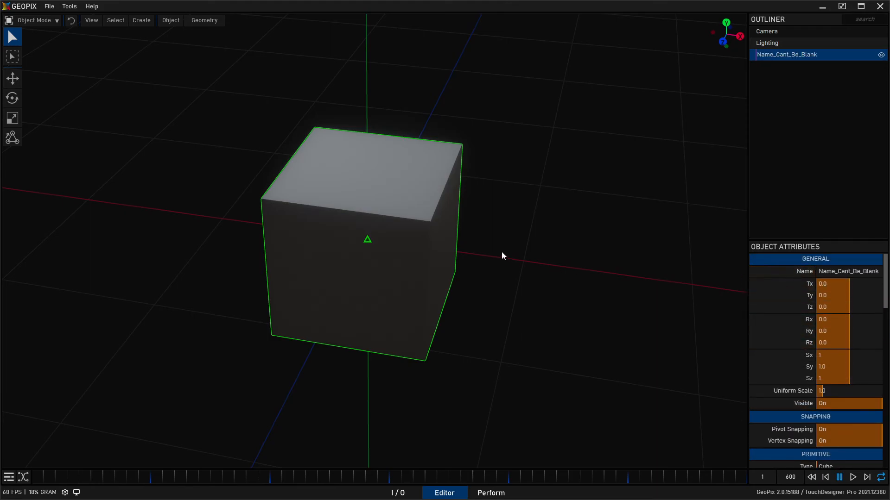
Delete the cube and add Fixture1 to the scene
click(141, 20)
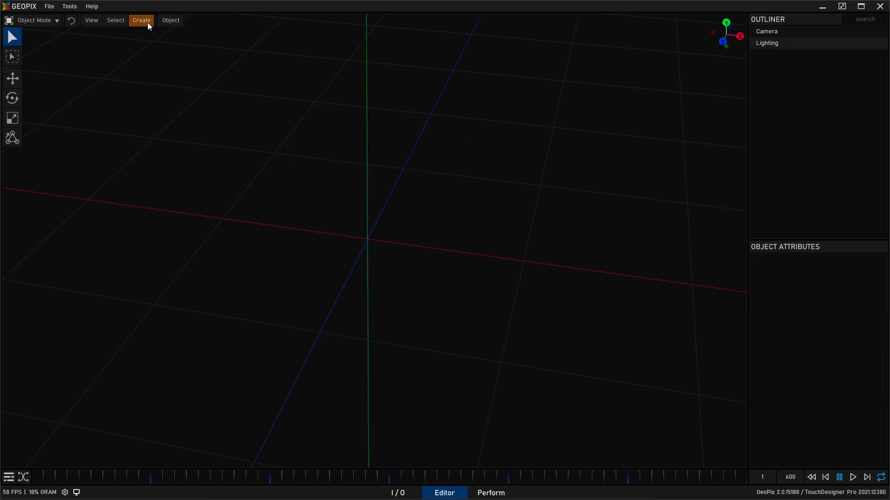
click(141, 19)
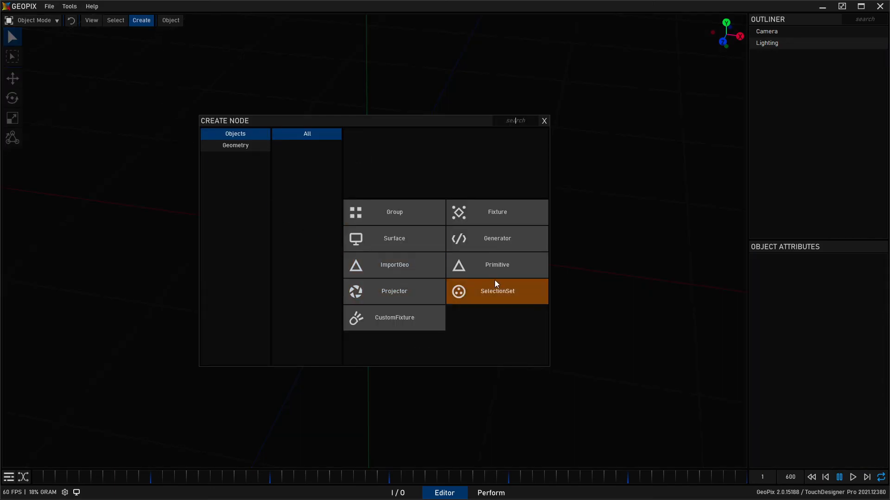
click(496, 212)
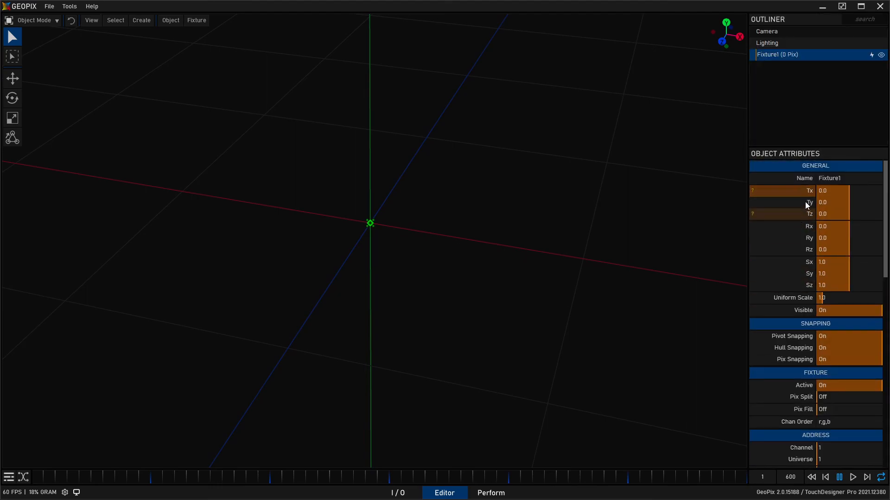
Enter 'sdf glkgdhjsad' as Chan Order, which reverts to r,g,b
scroll(down, 3)
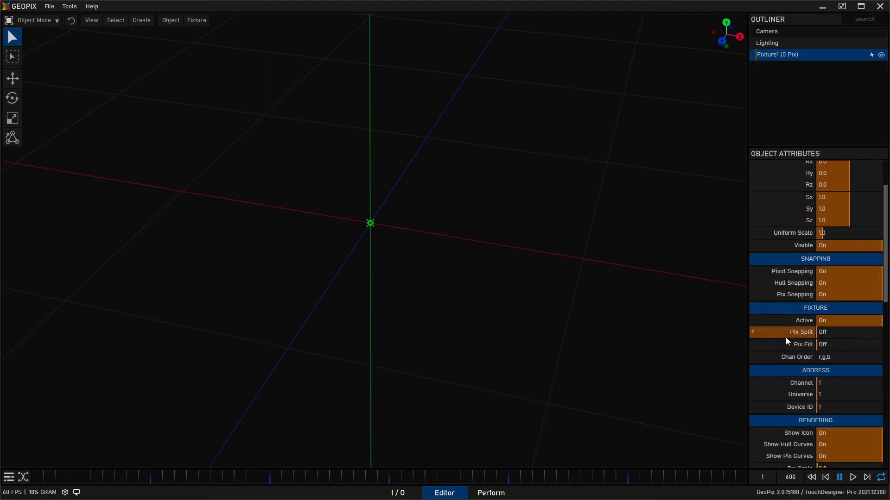
scroll(down, 3)
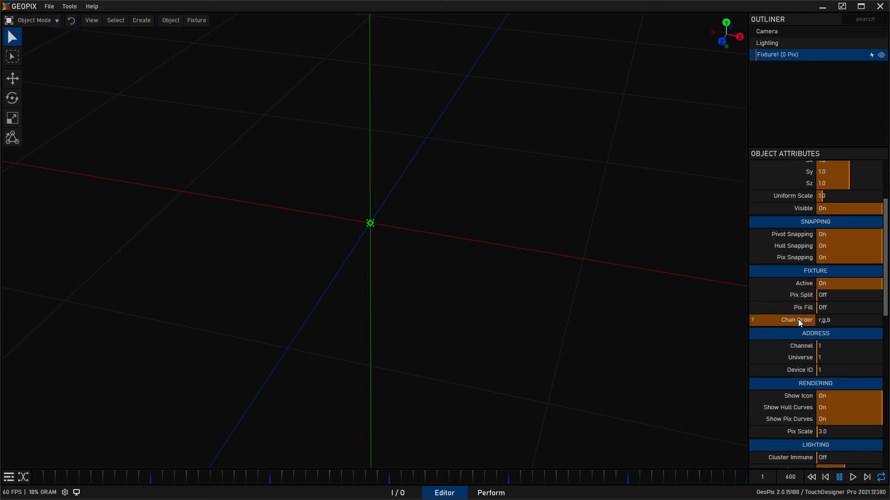
click(849, 320)
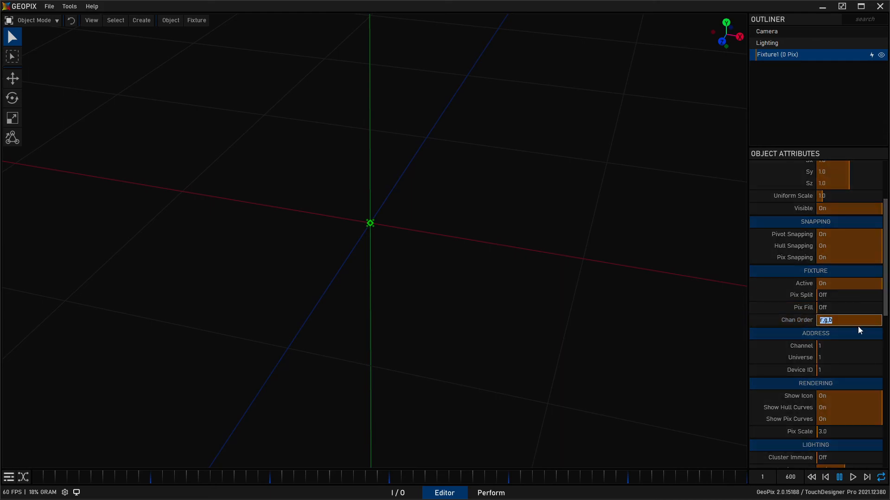
text(sdf glkgdhjsad)
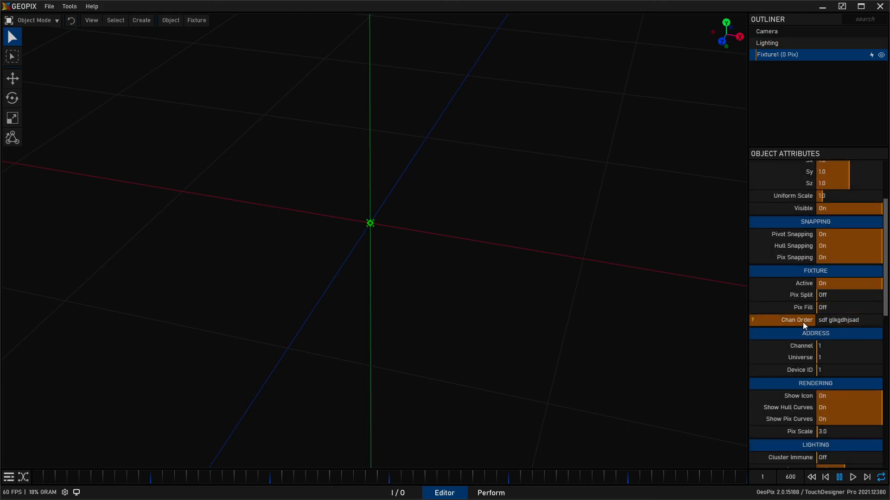
mouse_move(808, 317)
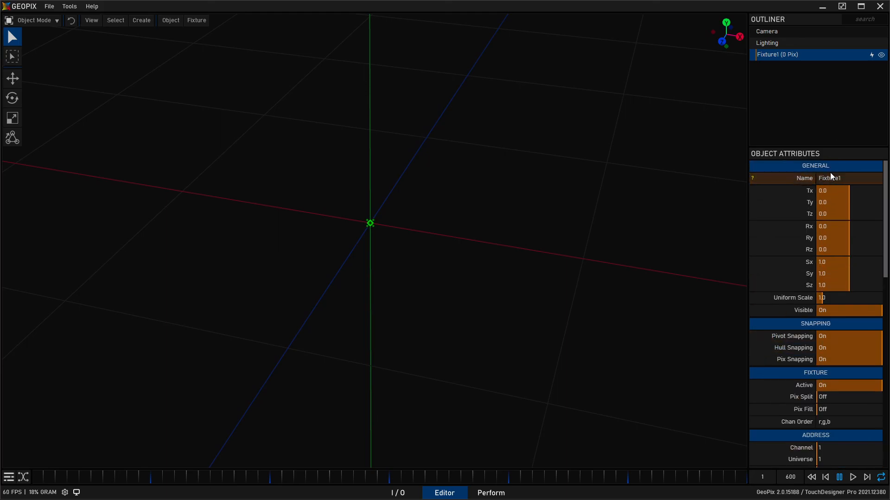
click(845, 178)
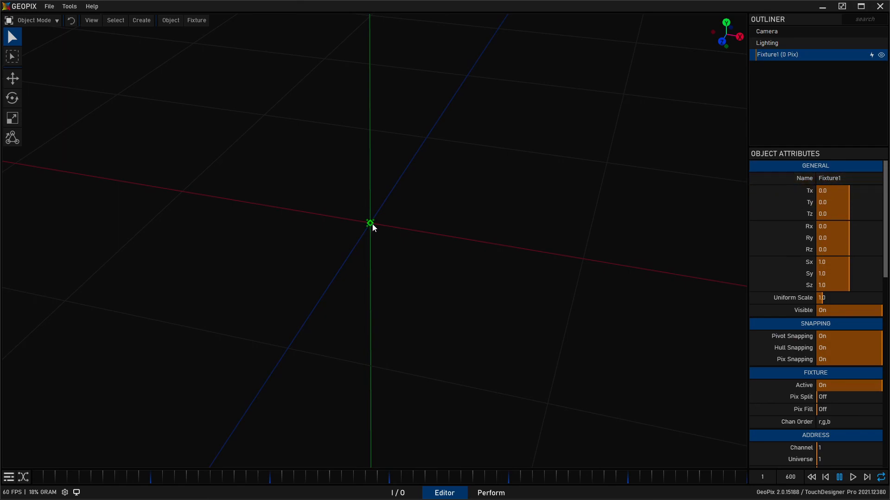
Add a cube primitive, giving cubes Primitive1 and Primitive2 with Primitive2 offset to Tx 152.41
click(141, 20)
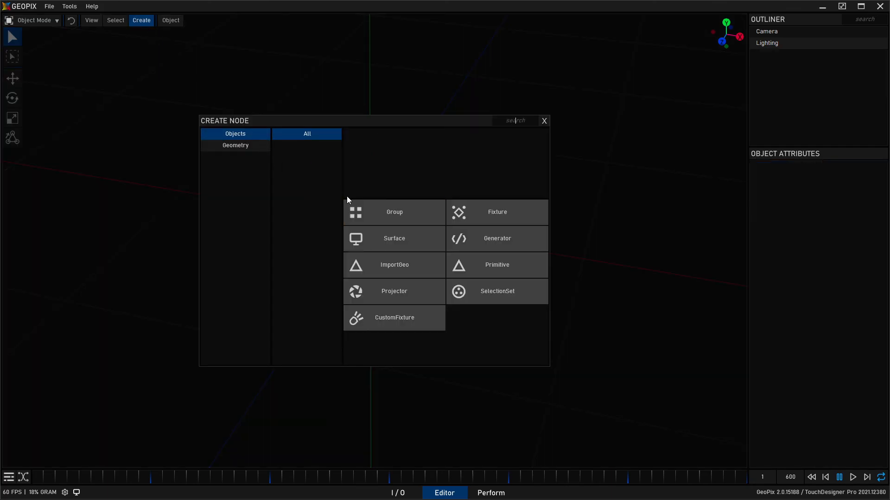
click(495, 264)
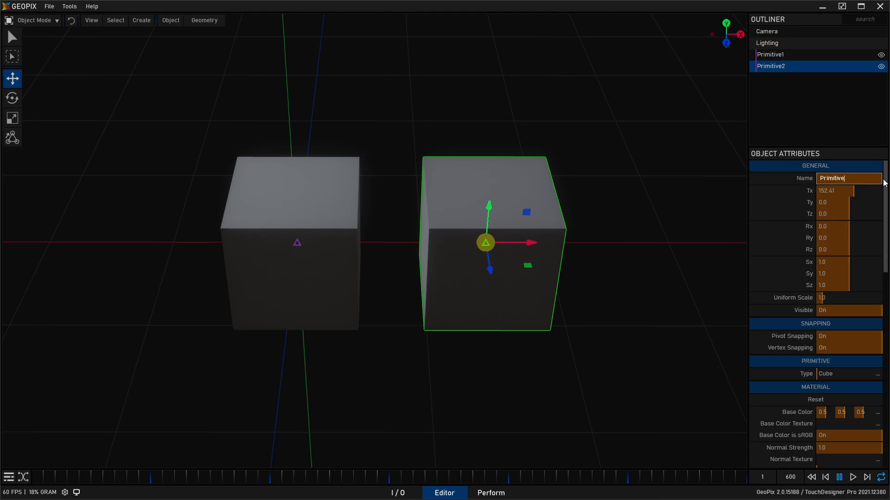
text(1)
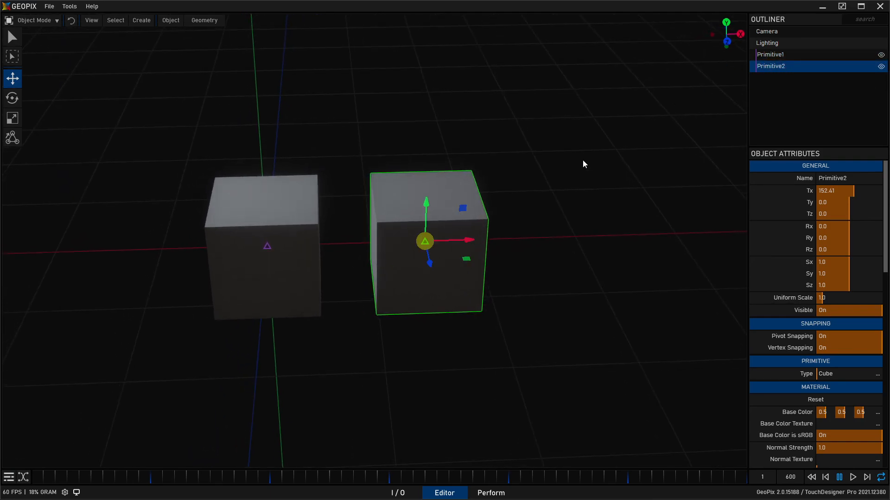
mouse_move(538, 326)
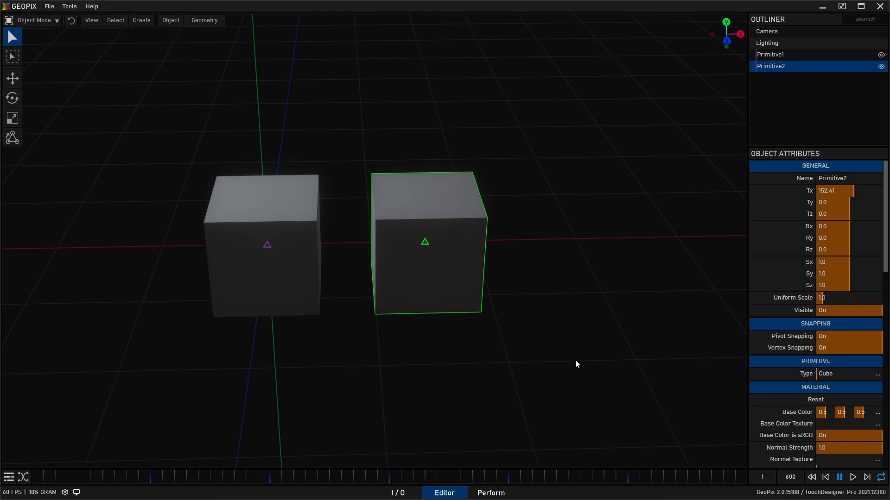
mouse_move(480, 205)
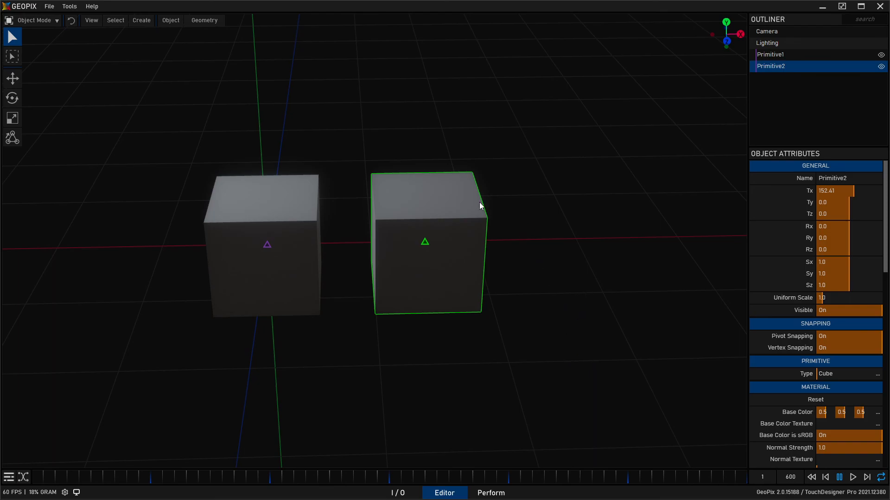
drag(480, 206, 364, 242)
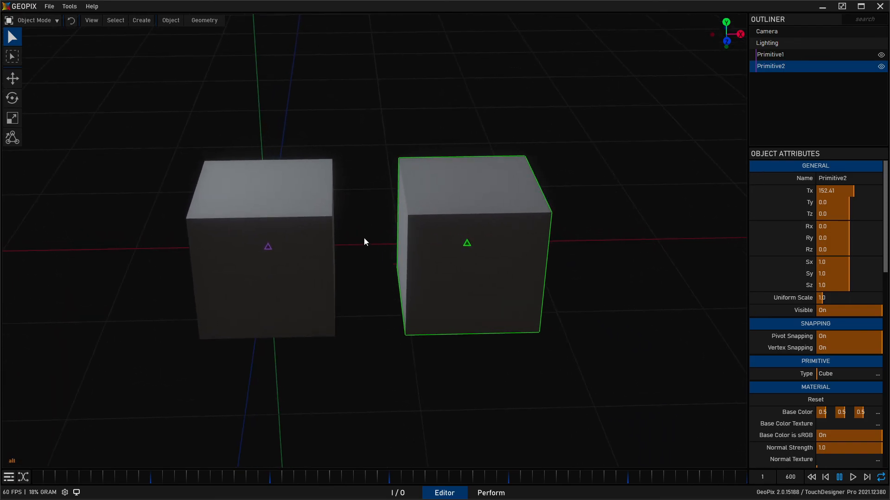